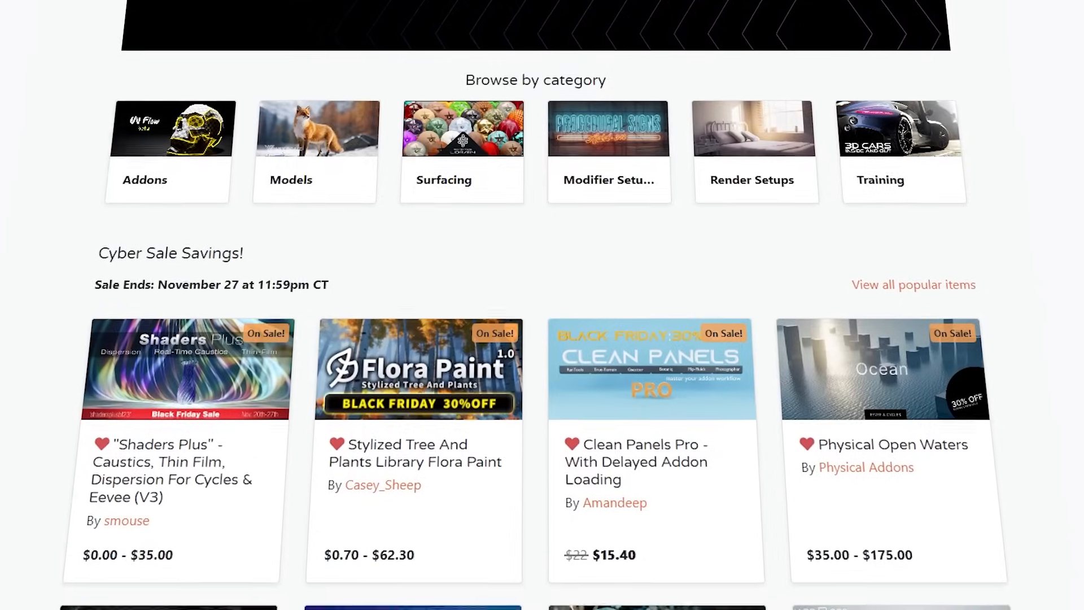
# Step: Scroll down to reach the POW Ocean add-on demo with the cube in the sea
pyautogui.scroll(-3)
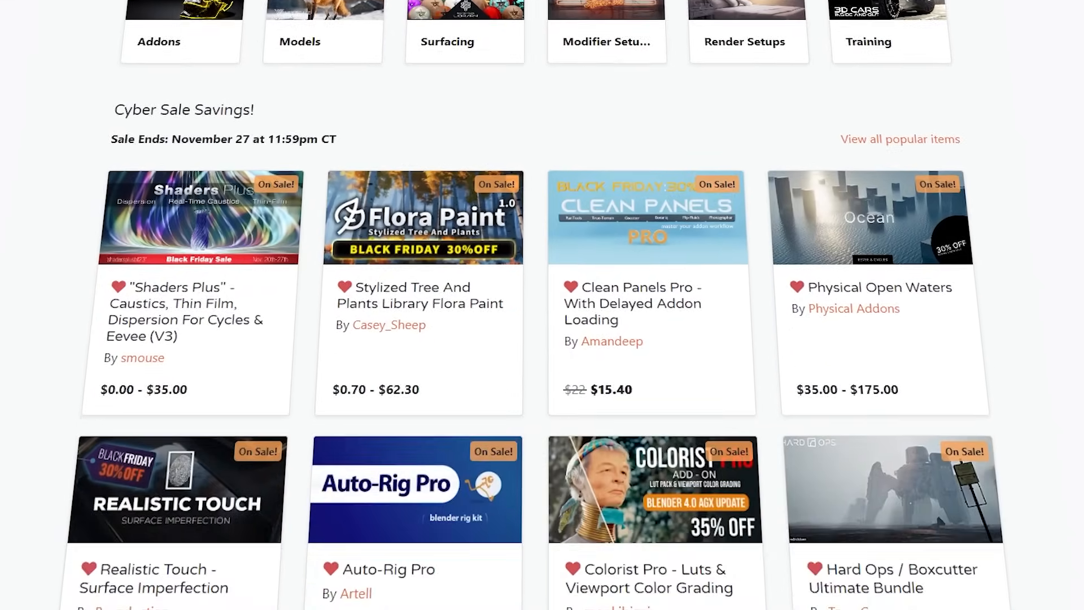
pyautogui.scroll(-3)
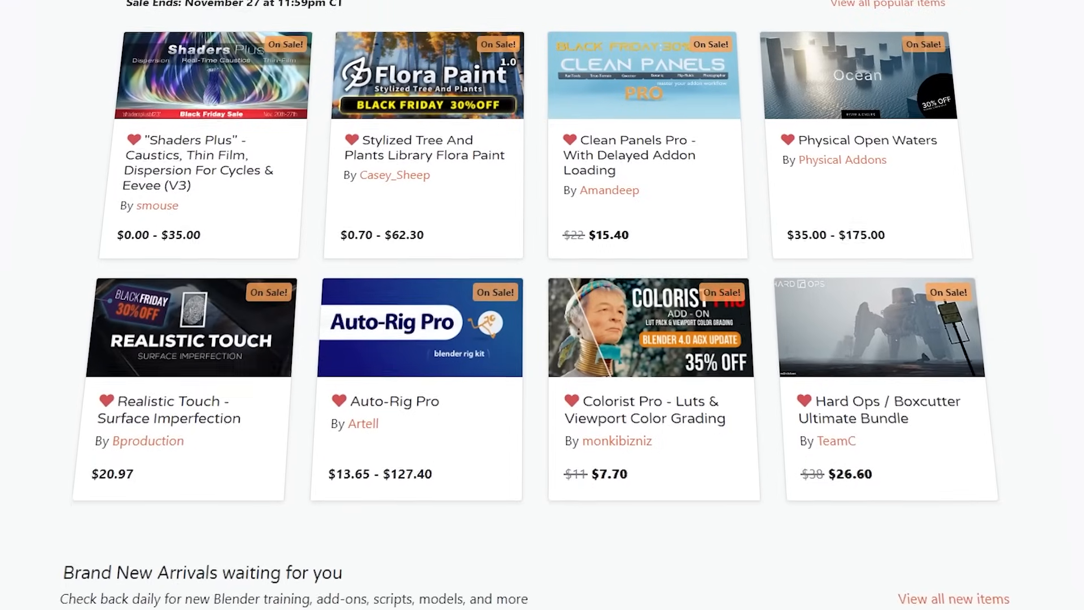
pyautogui.scroll(-3)
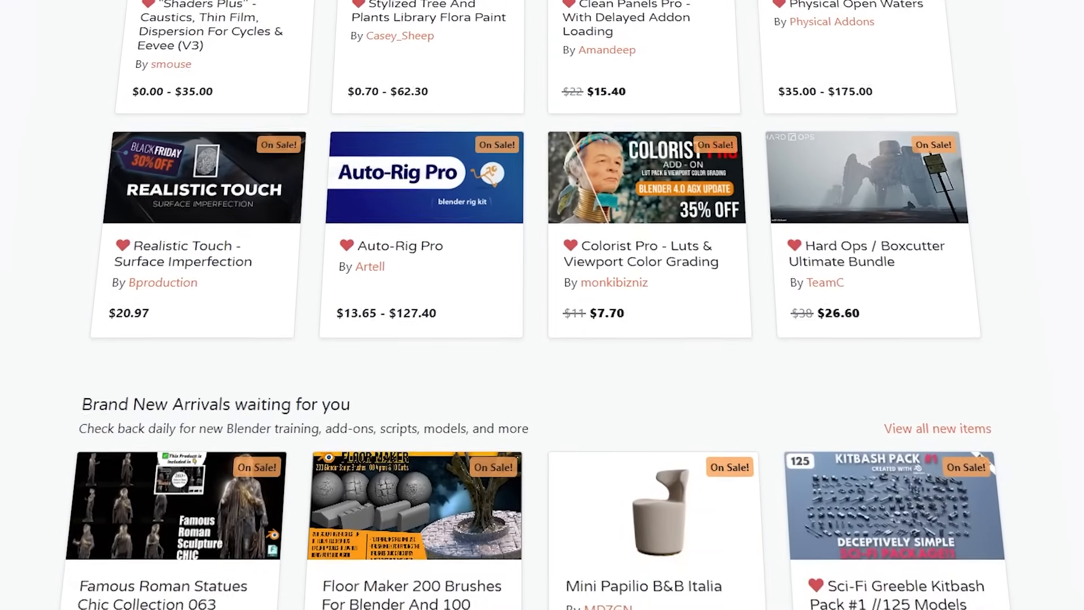
pyautogui.scroll(-3)
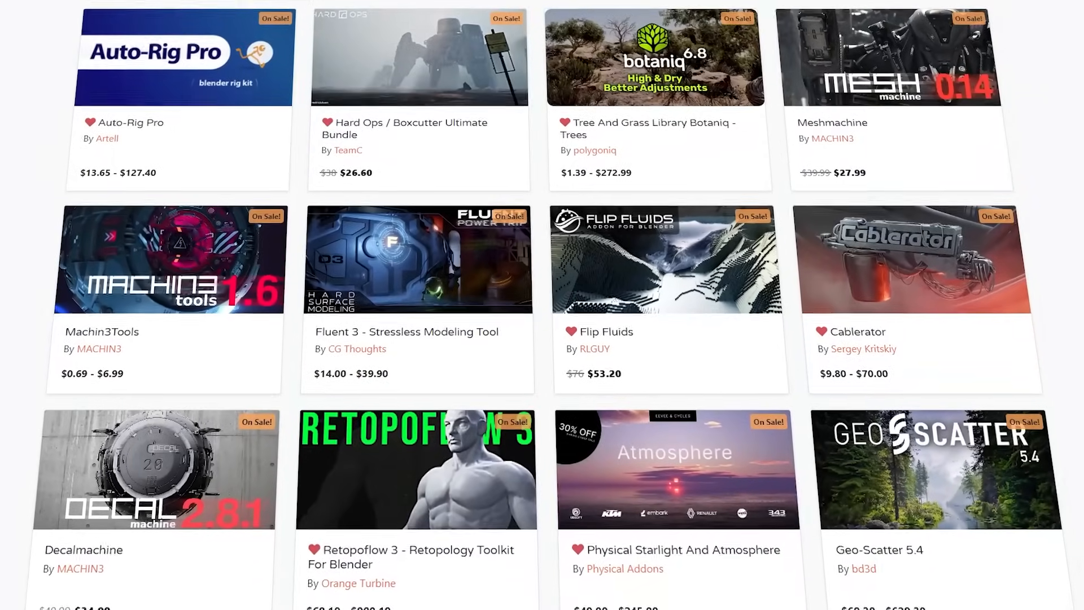
pyautogui.scroll(-3)
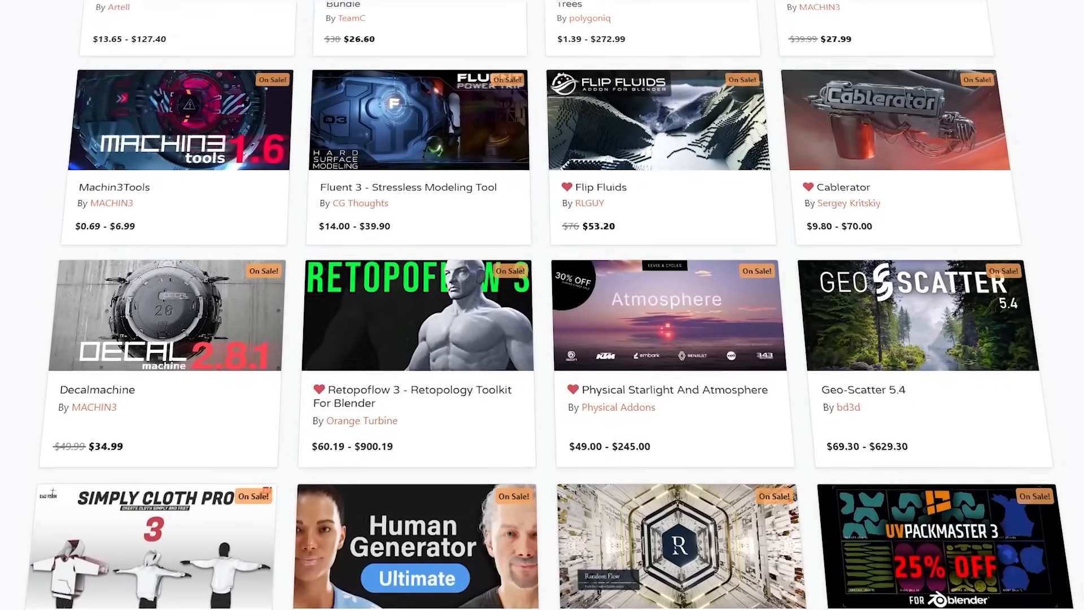
pyautogui.scroll(-3)
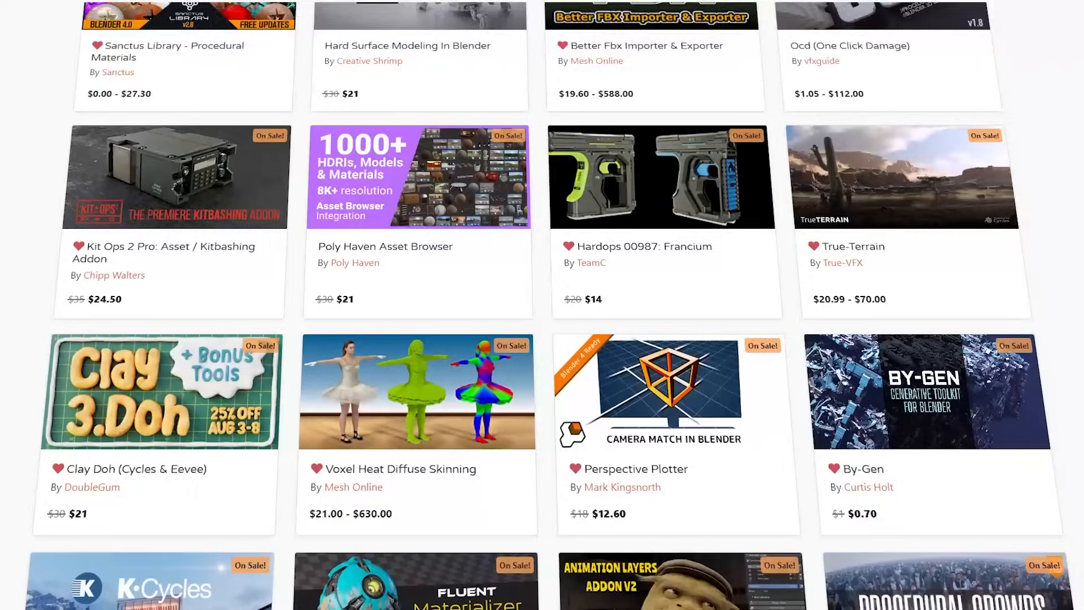
pyautogui.scroll(-3)
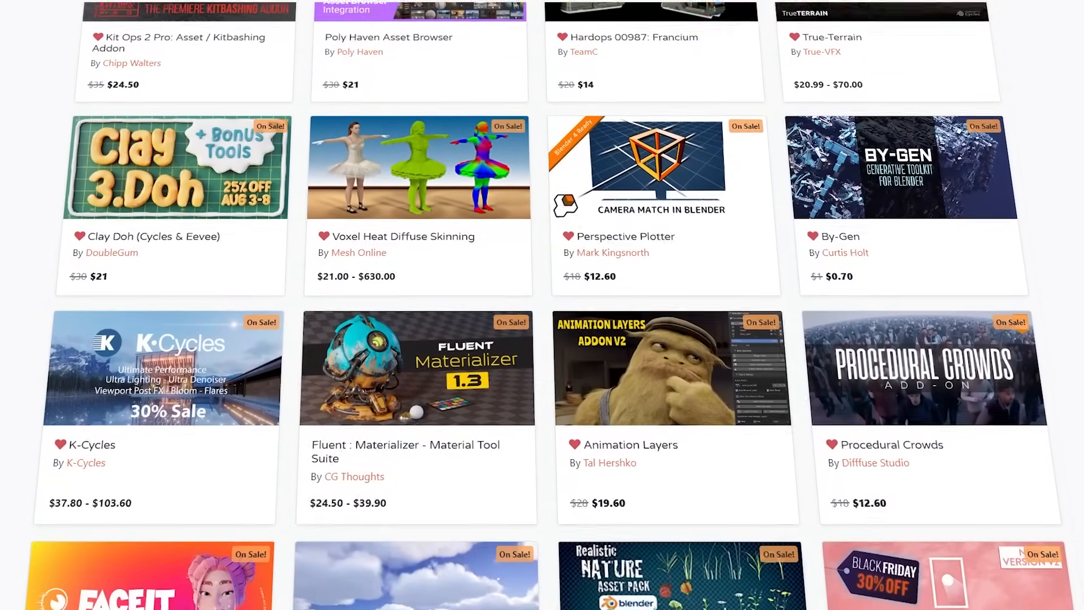
pyautogui.scroll(-3)
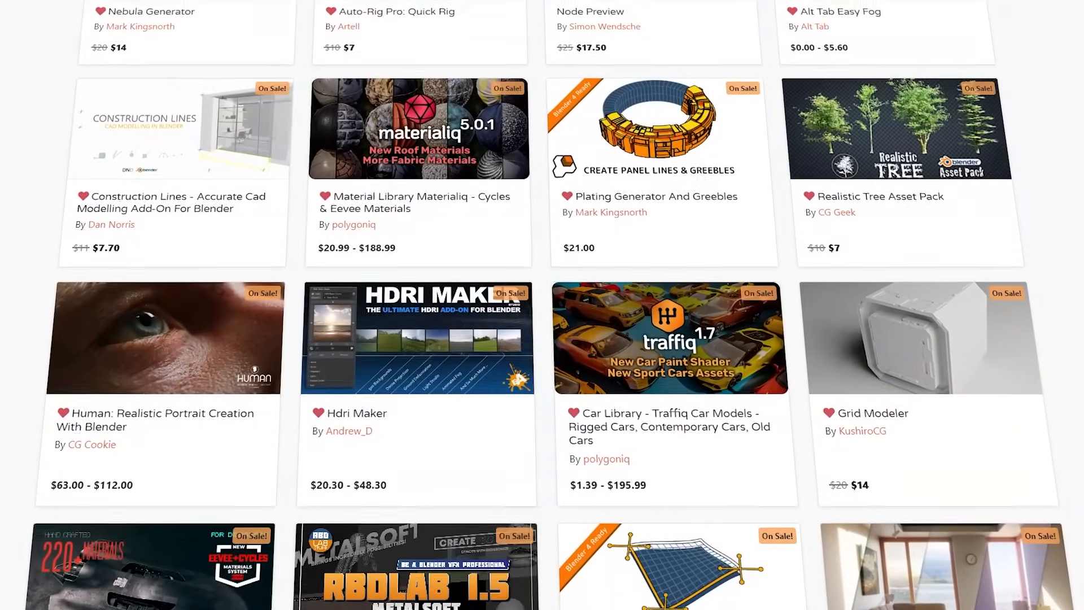
pyautogui.scroll(-3)
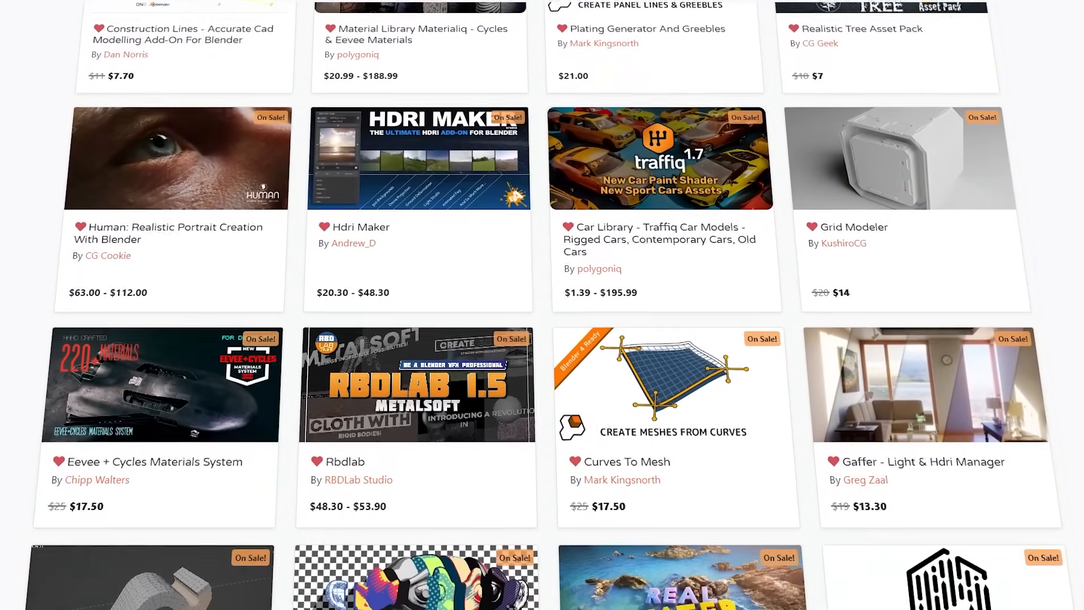
pyautogui.scroll(-3)
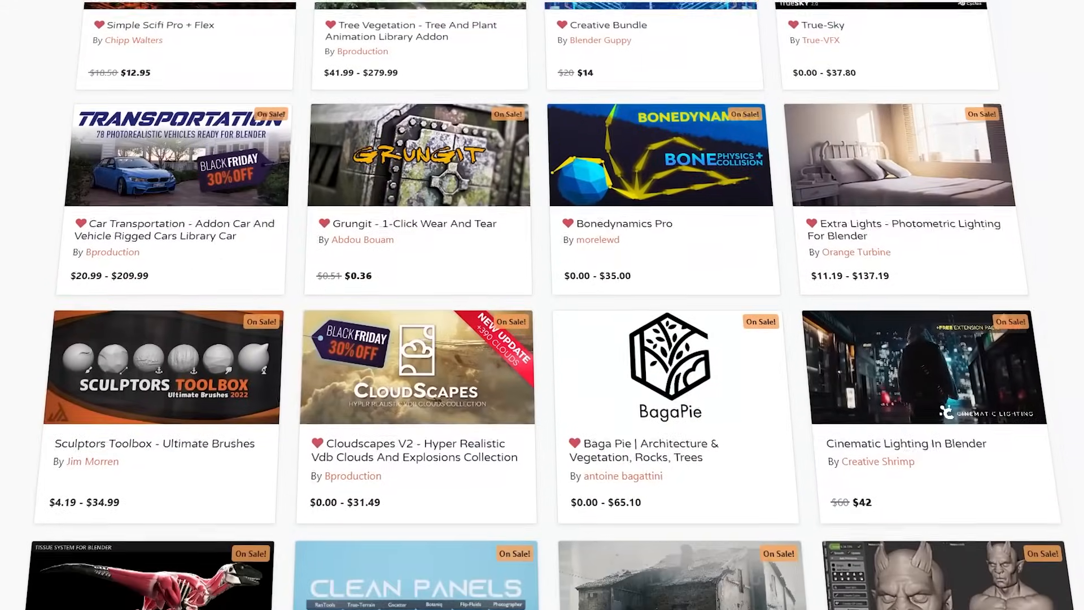
pyautogui.scroll(-3)
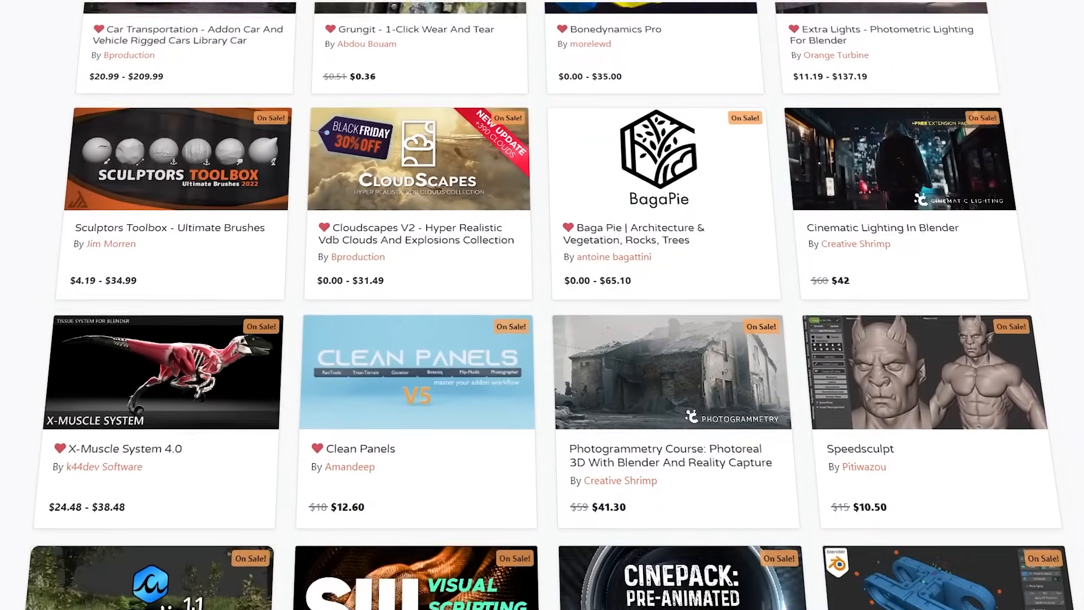
pyautogui.scroll(-3)
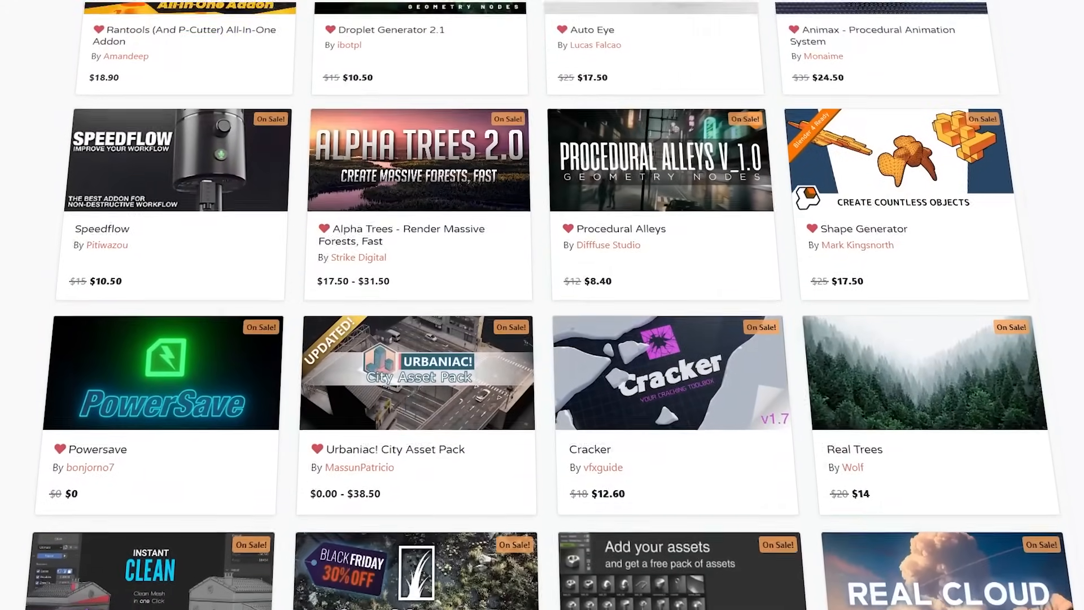
pyautogui.scroll(-3)
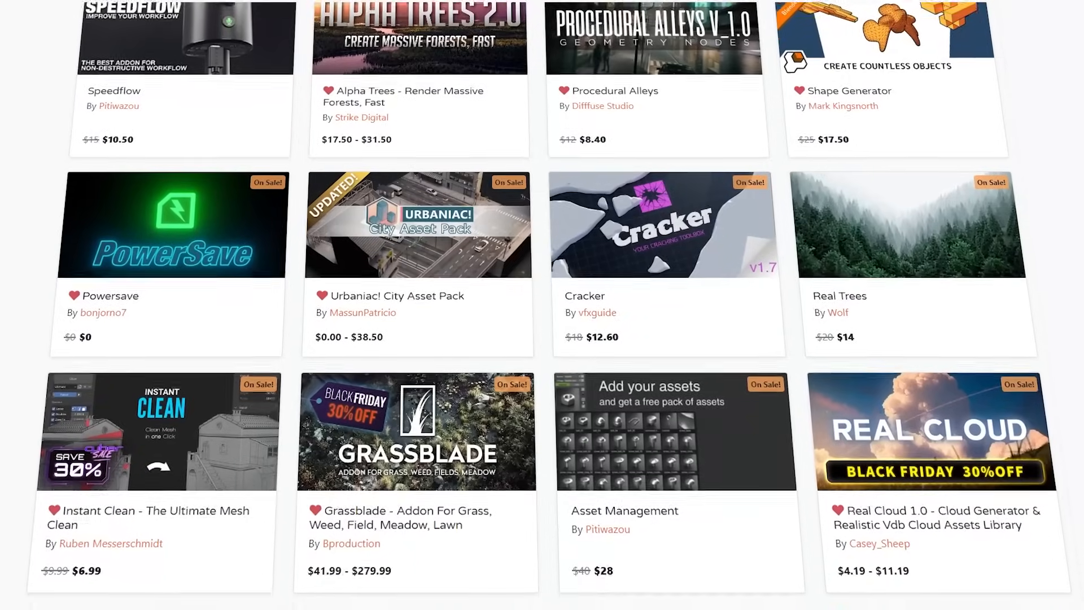
pyautogui.scroll(-3)
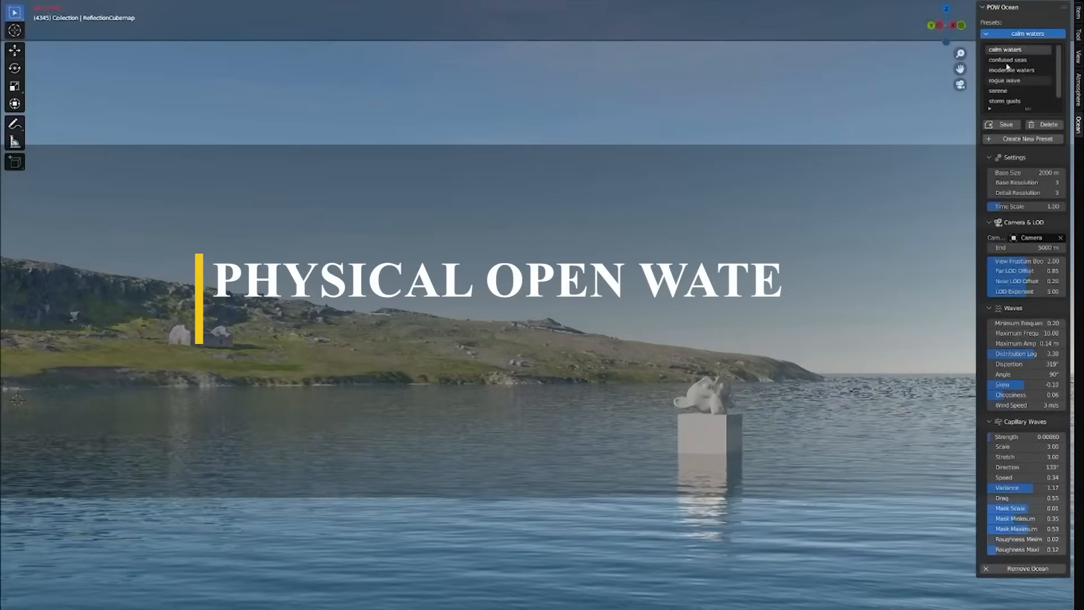
# Step: Cycle the ocean through confused, moderate, calm, rogue wave and serene presets
pyautogui.click(1018, 60)
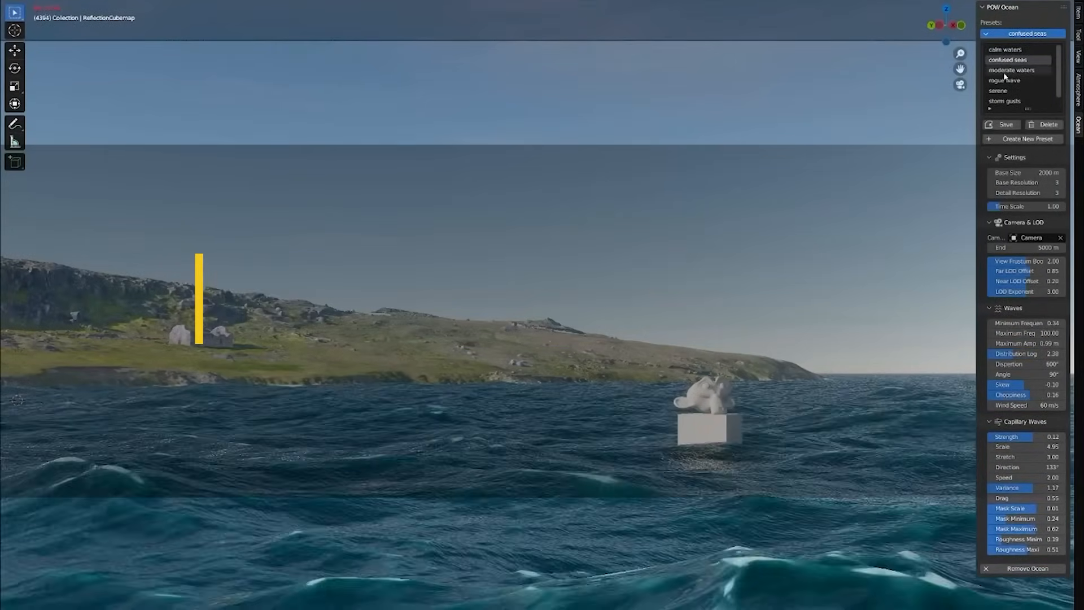
pyautogui.click(1012, 70)
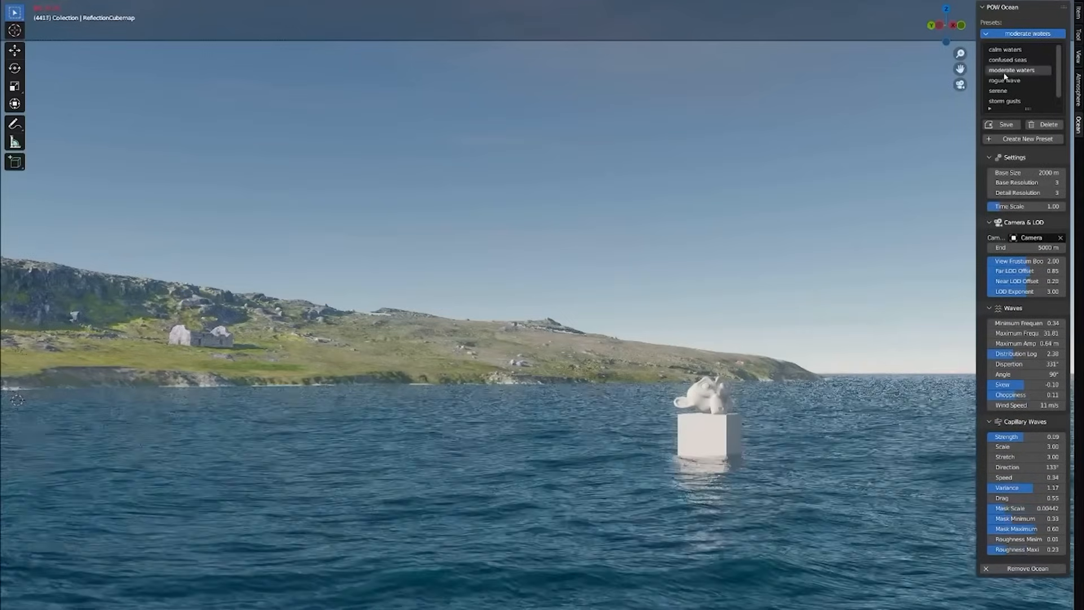
pyautogui.click(1012, 80)
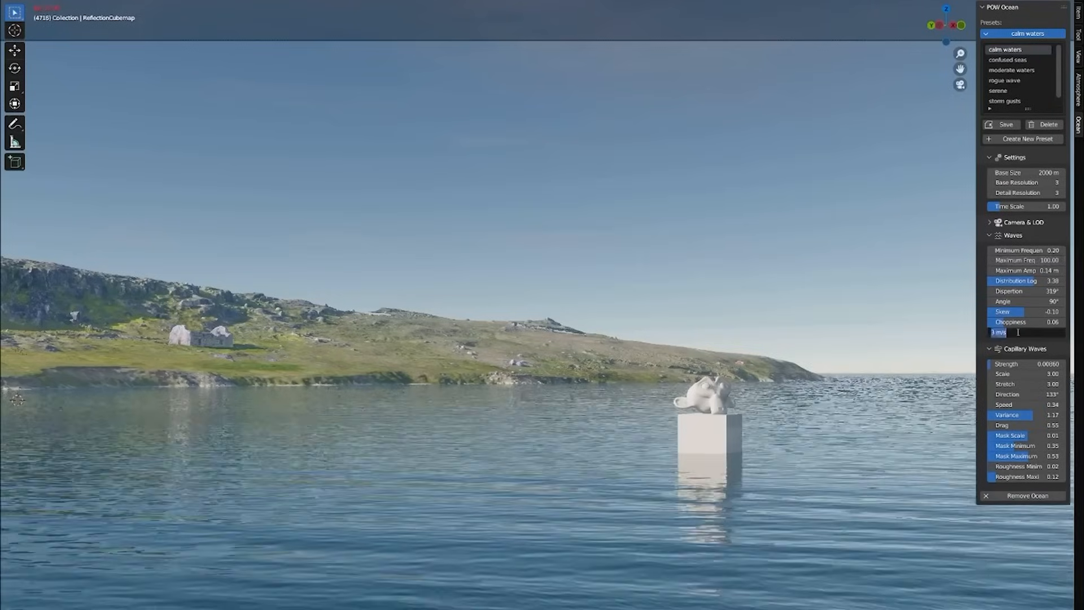
pyautogui.click(1011, 80)
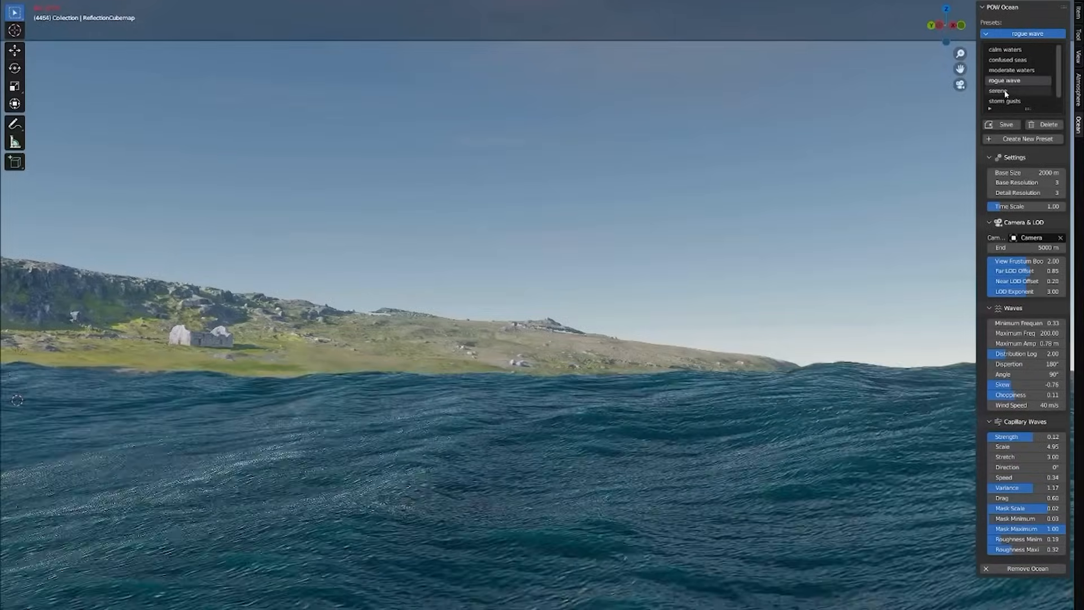
pyautogui.click(1002, 91)
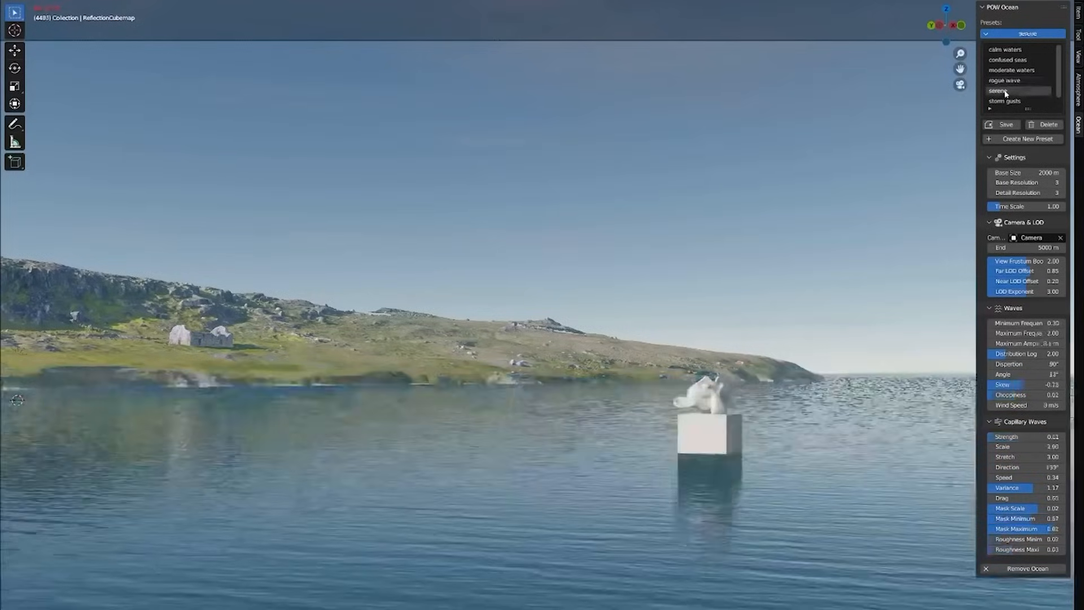
pyautogui.click(997, 91)
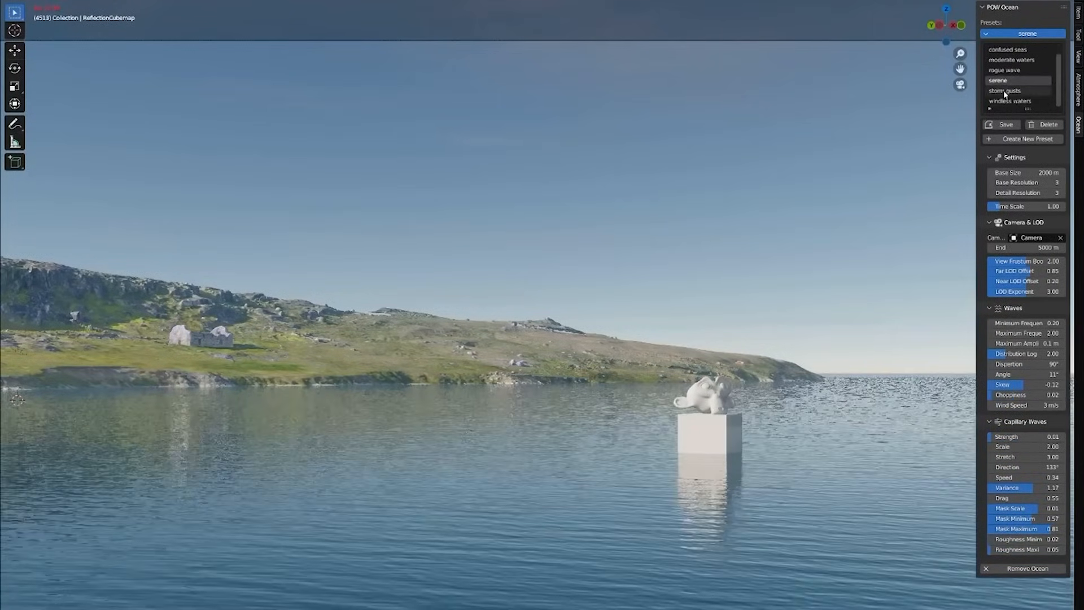
# Step: Try storm gusts, windless and calm presets, enter 300.00, then switch to a stormier preset
pyautogui.click(1017, 90)
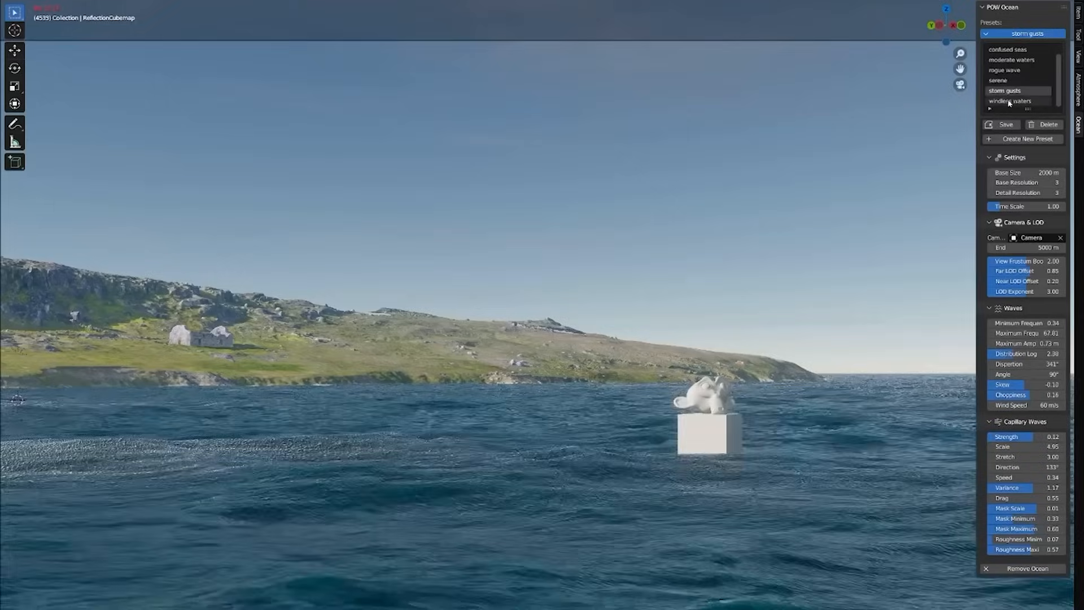
pyautogui.click(1010, 100)
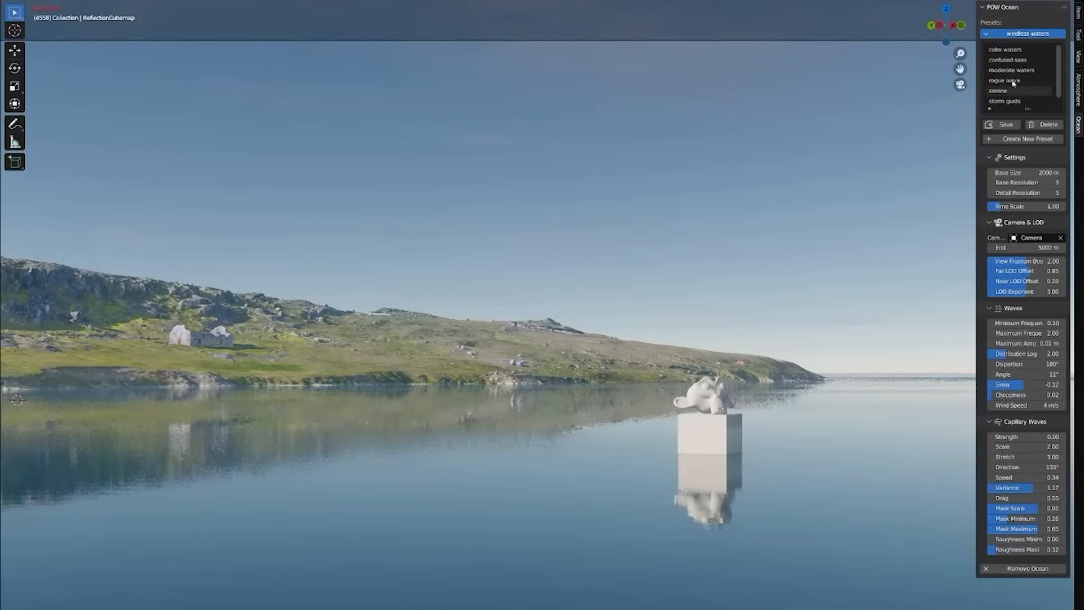
pyautogui.click(1005, 49)
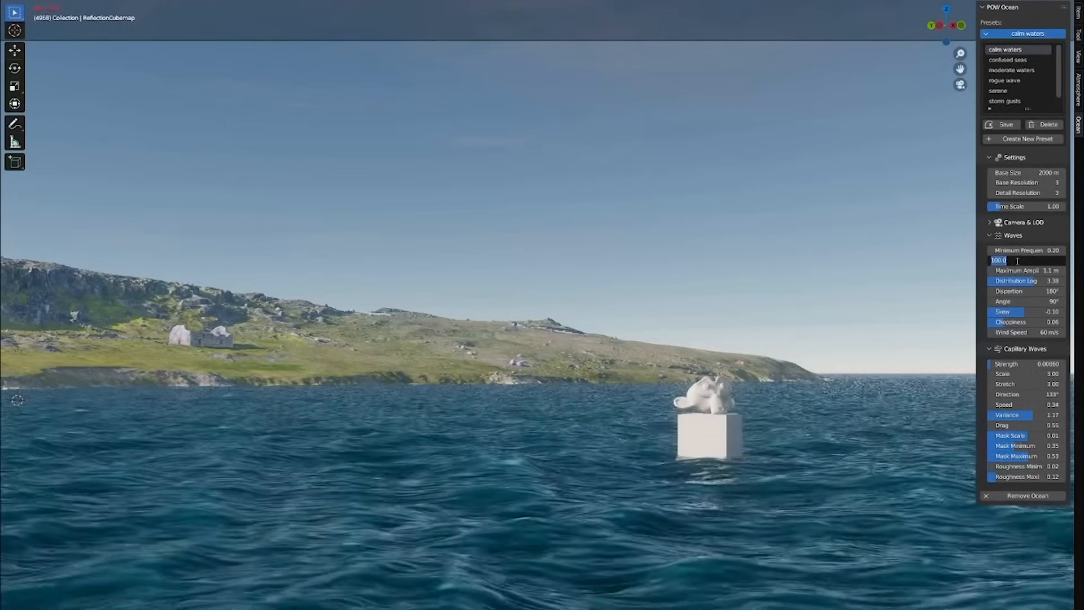
pyautogui.write('300.00')
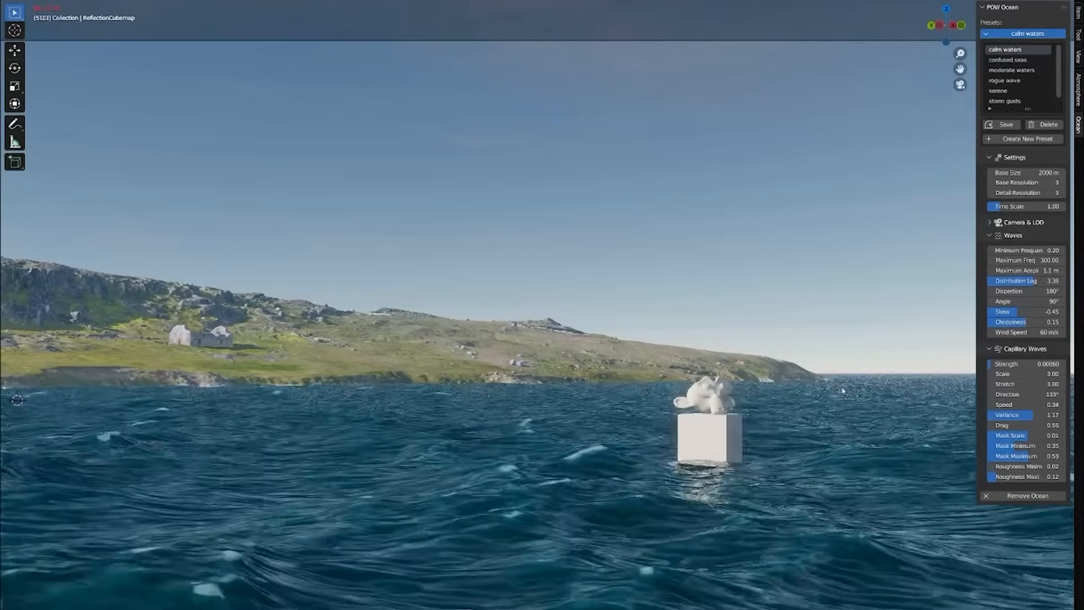
pyautogui.click(1028, 138)
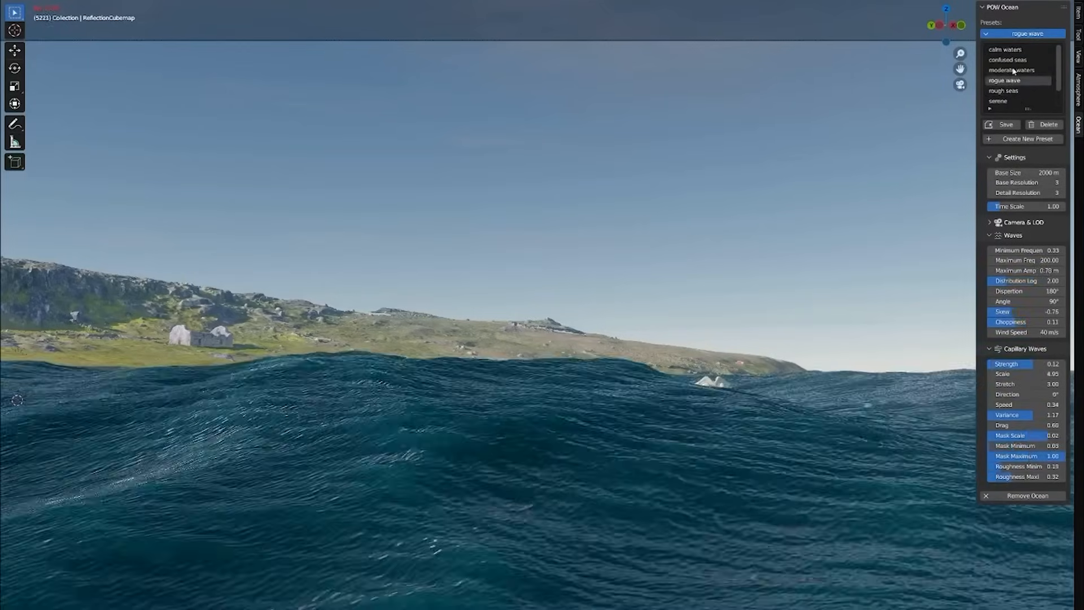
pyautogui.click(1004, 90)
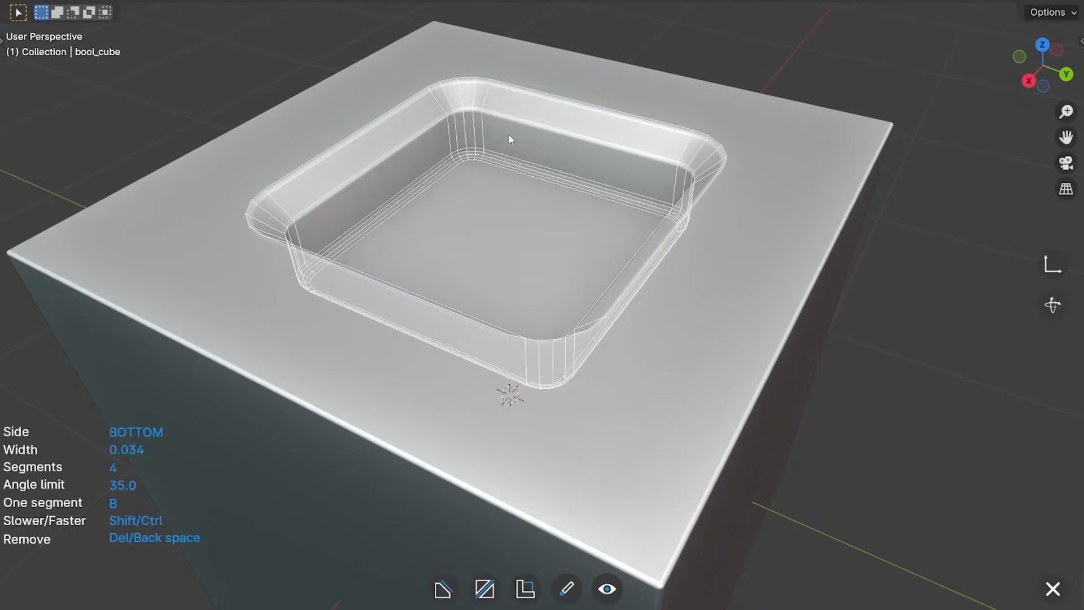
# Step: Bevel the cutter edge, finish the rectangle on the plane and confirm the circular cut's thickness and offset
pyautogui.click(506, 588)
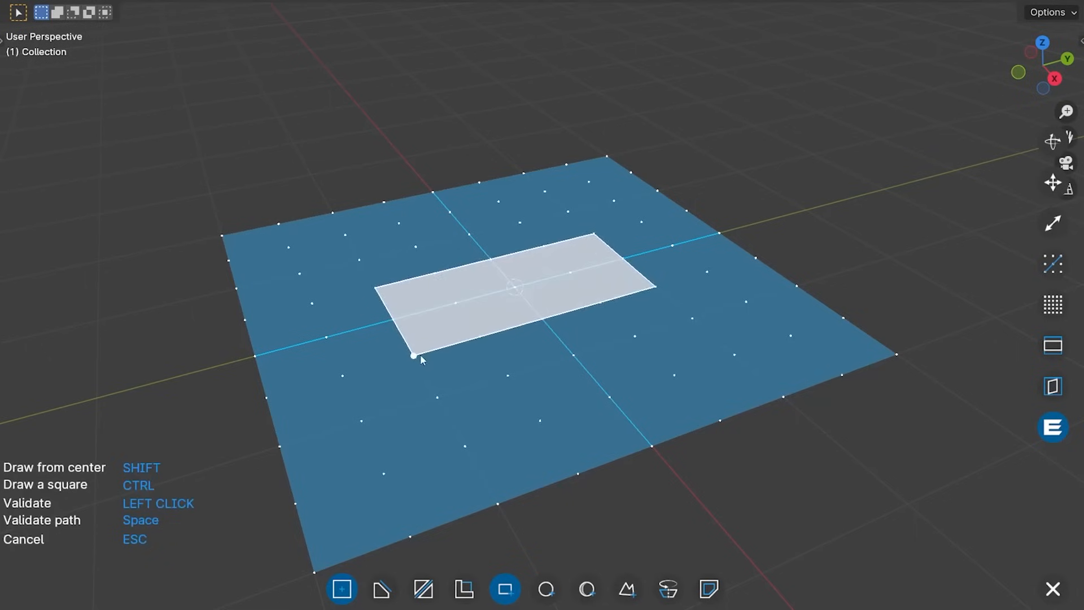
pyautogui.click(414, 356)
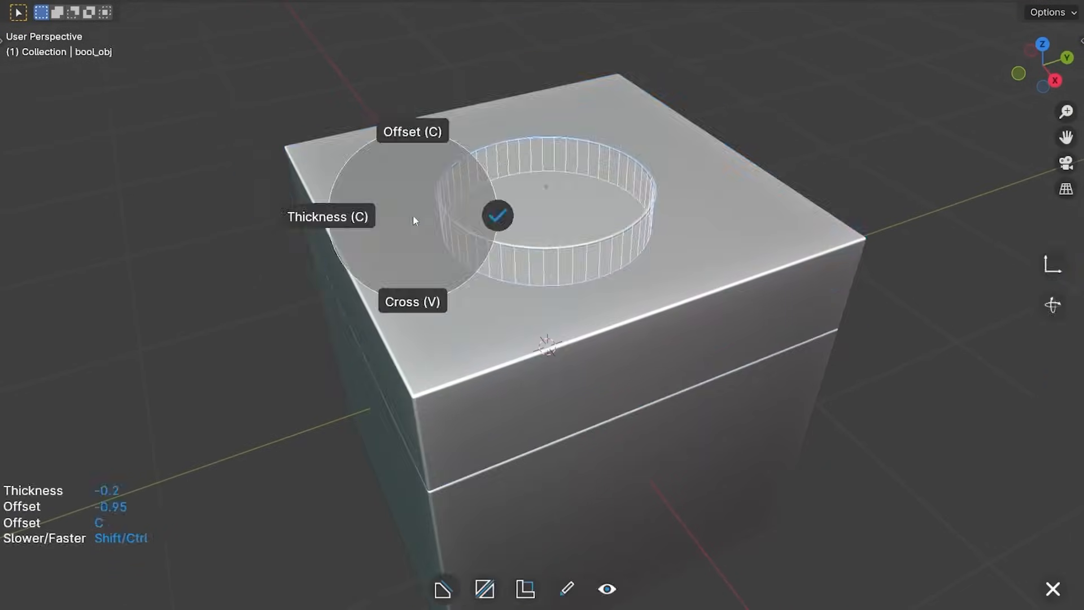
pyautogui.click(497, 216)
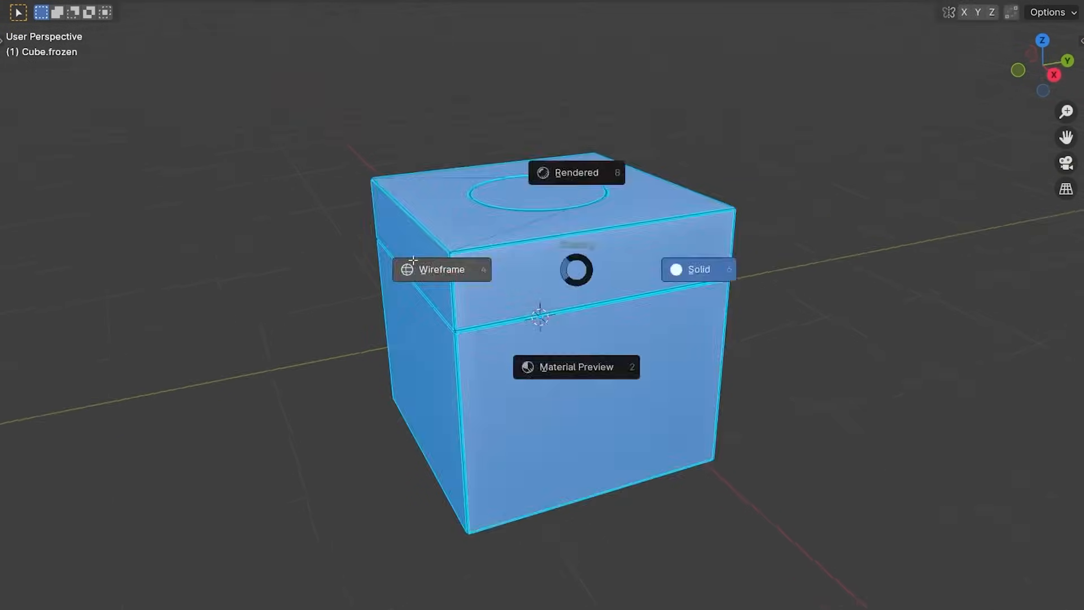
# Step: Switch the cube to Wireframe shading to see the carved ring inside it
pyautogui.click(441, 269)
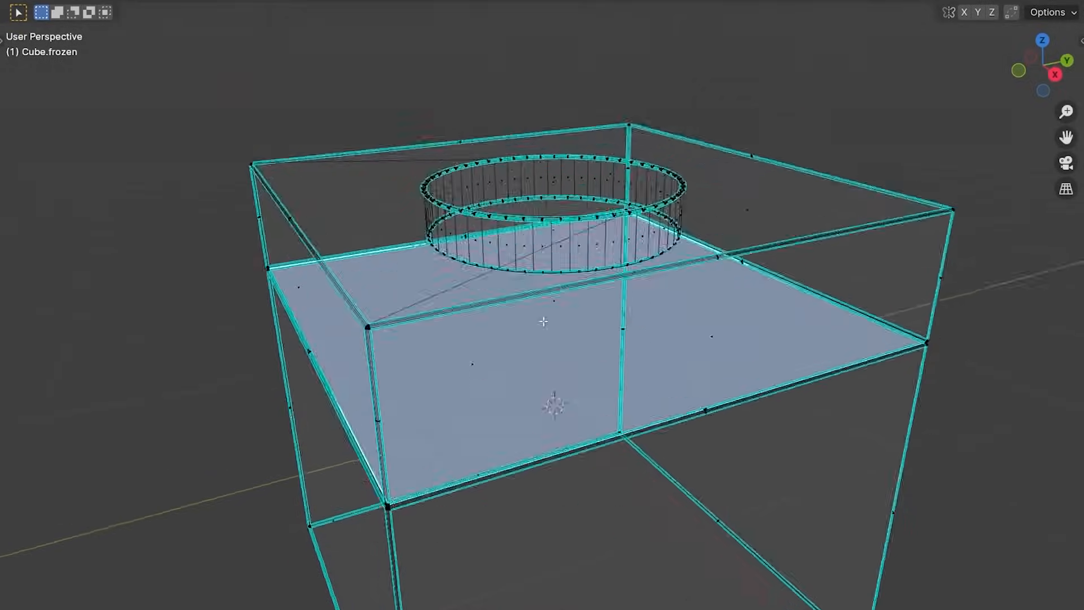
pyautogui.click(655, 300)
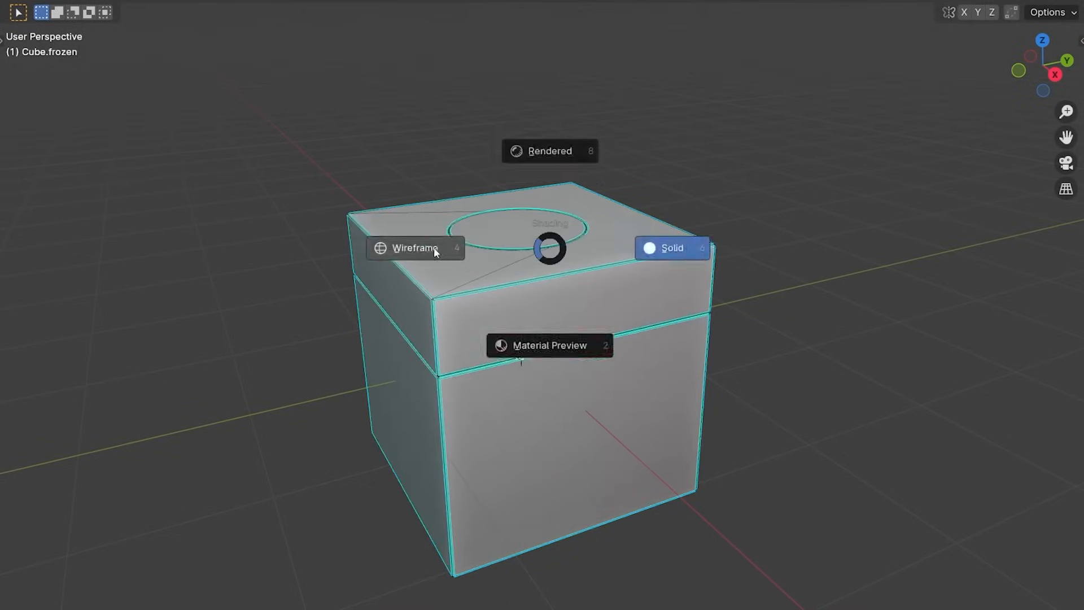
pyautogui.click(415, 248)
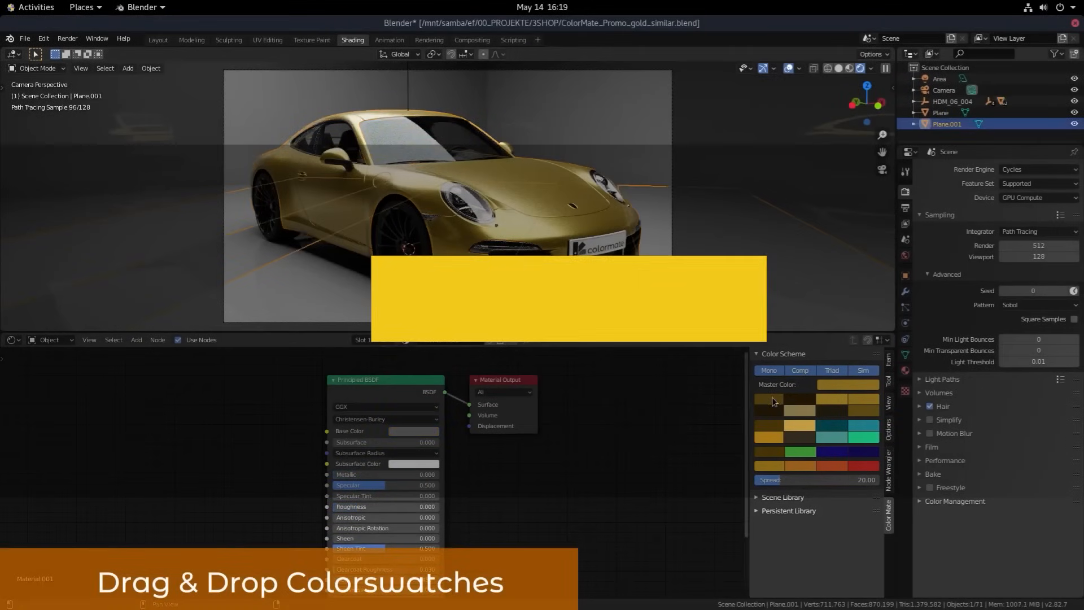
# Step: Drag Color Mate swatches onto the car paint materials to recolour it red
pyautogui.click(941, 111)
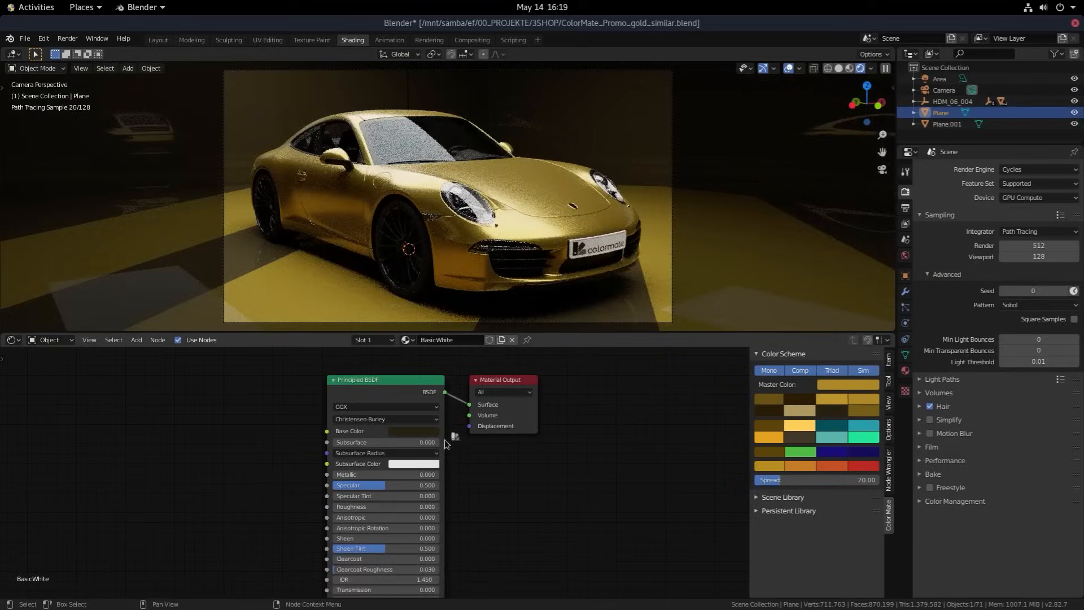
pyautogui.click(947, 124)
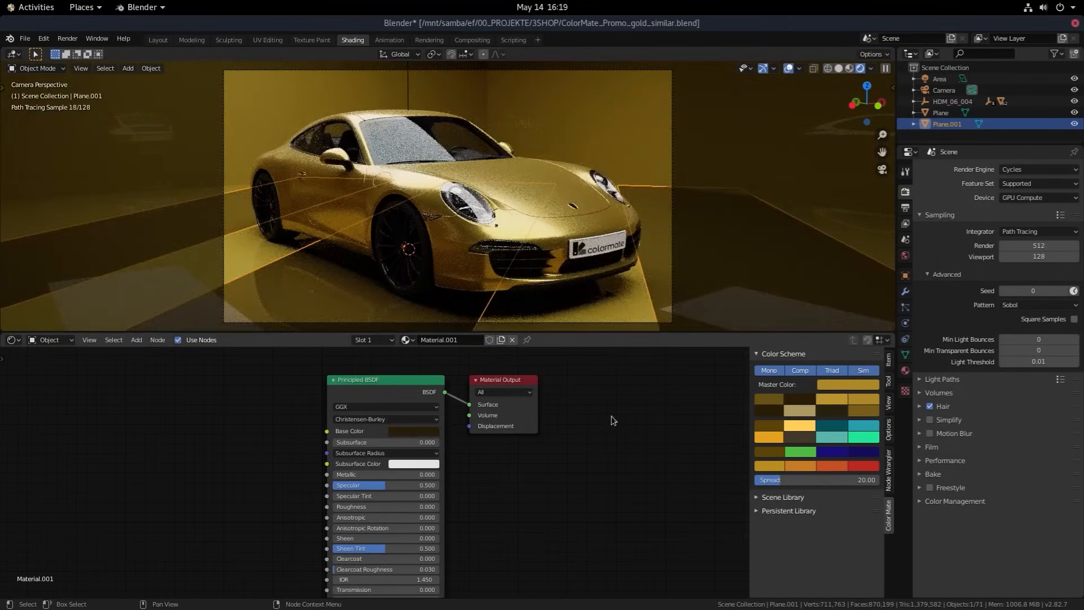
pyautogui.click(940, 112)
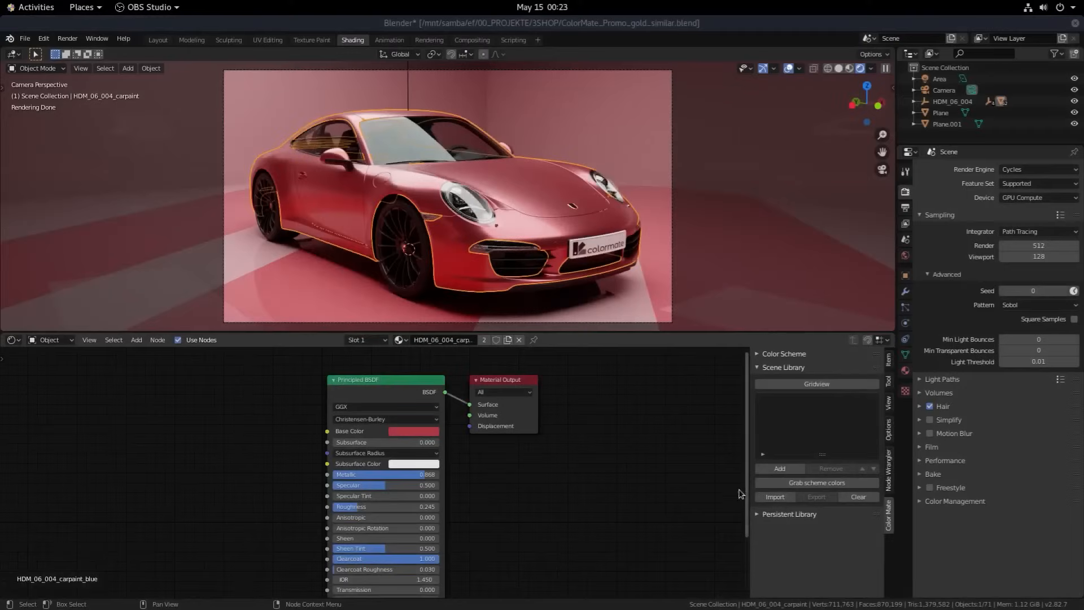
# Step: Import the RAL Classic.aco palette into the scene library and show it in Gridview
pyautogui.click(774, 496)
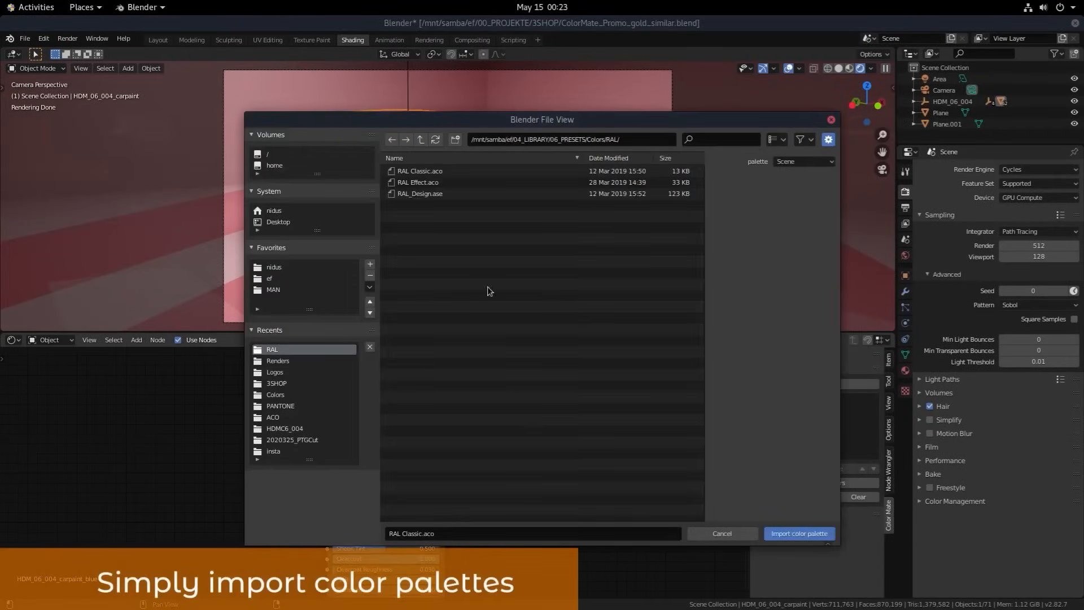
pyautogui.click(802, 139)
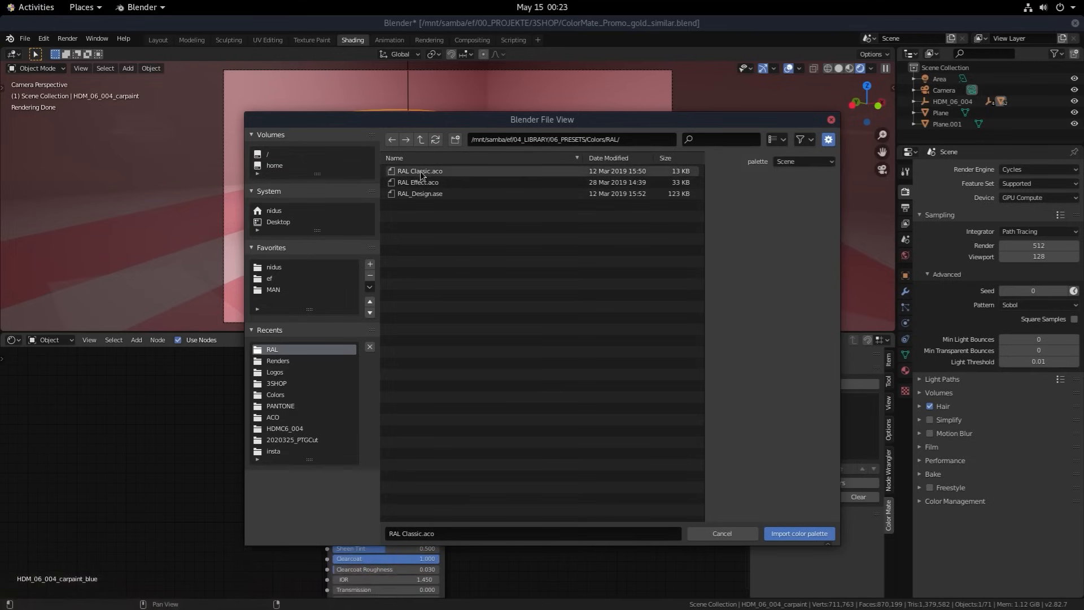
pyautogui.click(798, 533)
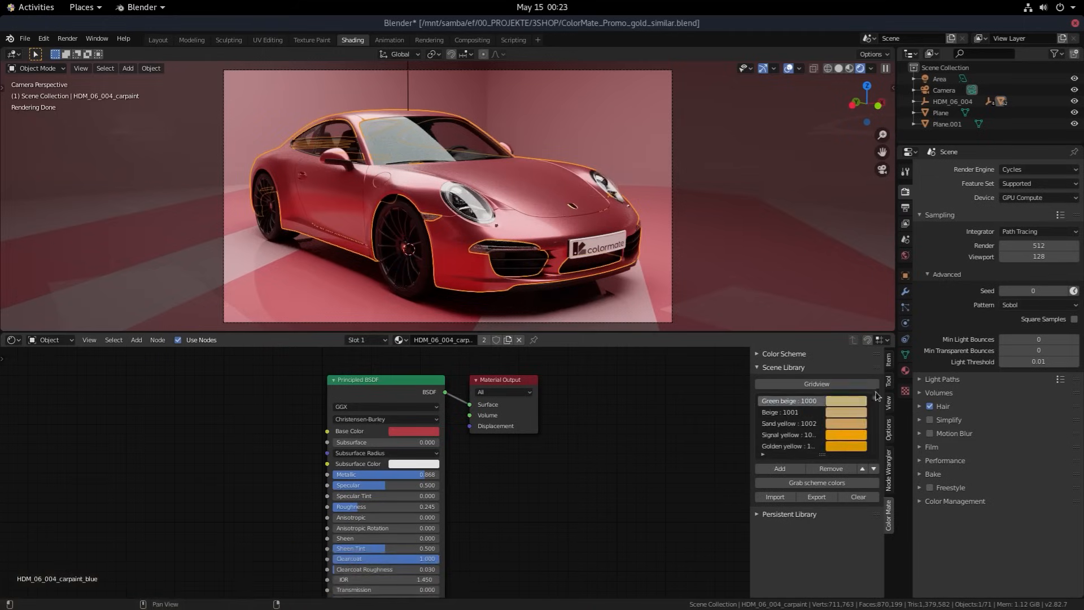
pyautogui.click(815, 380)
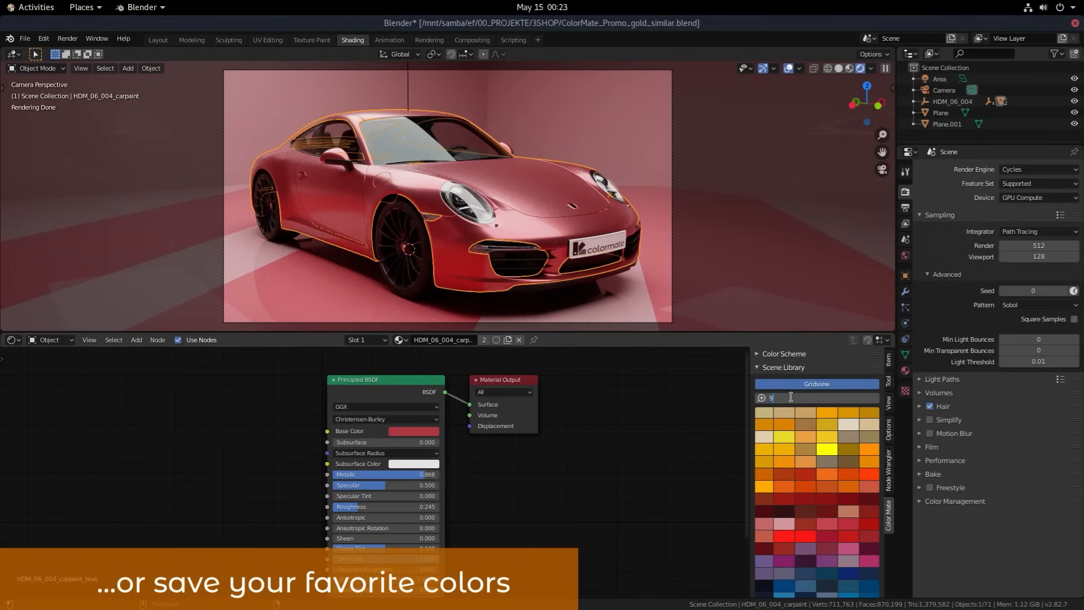
pyautogui.write('016')
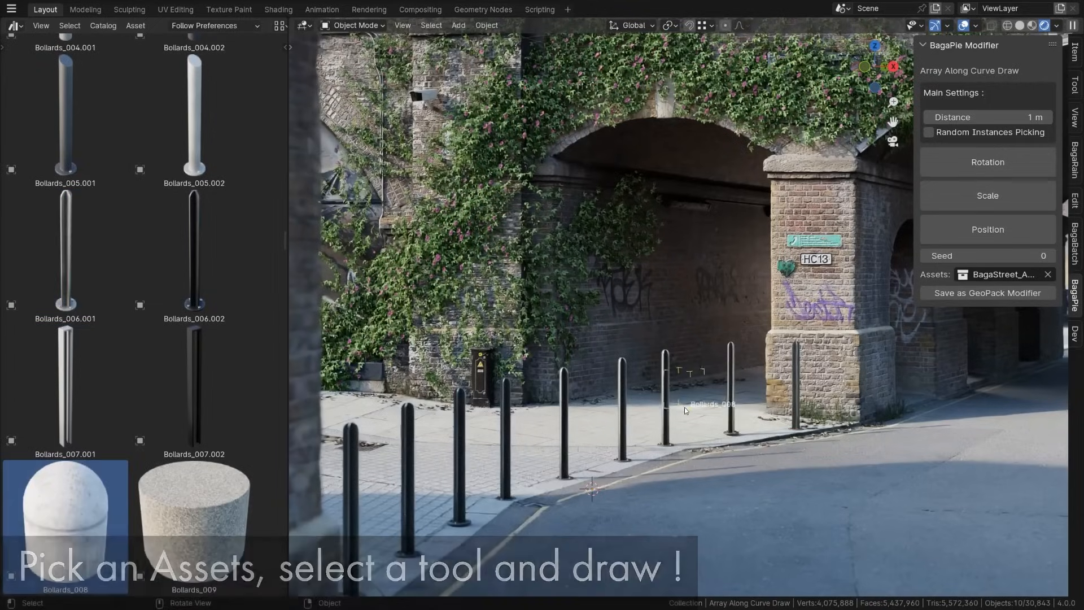
# Step: Pick Lighting and Trash assets in the Asset Browser and place a lamp and bin by the arch wall
pyautogui.click(65, 372)
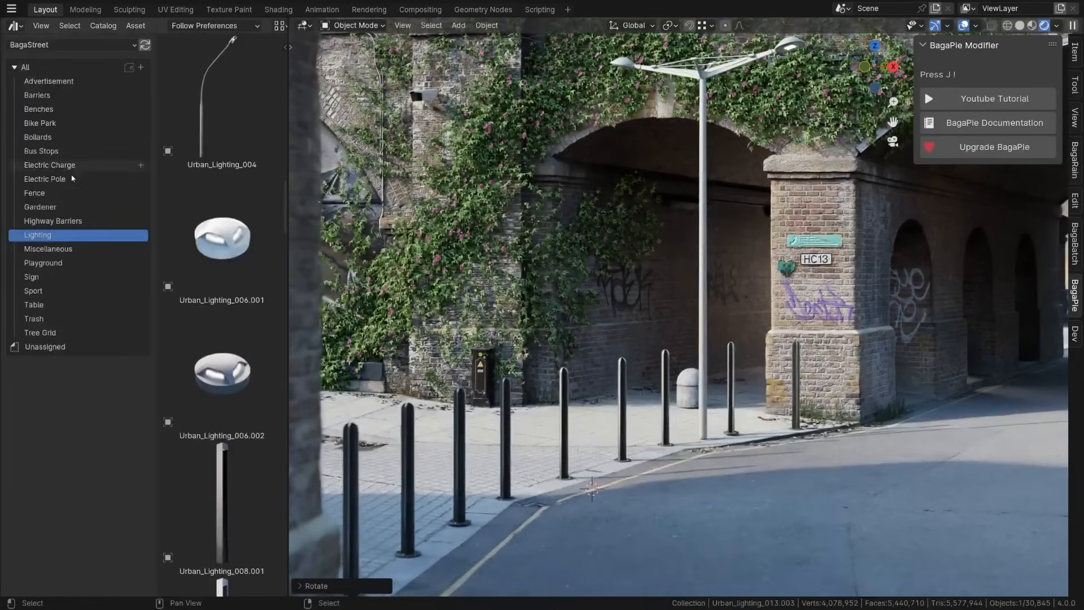
pyautogui.click(33, 319)
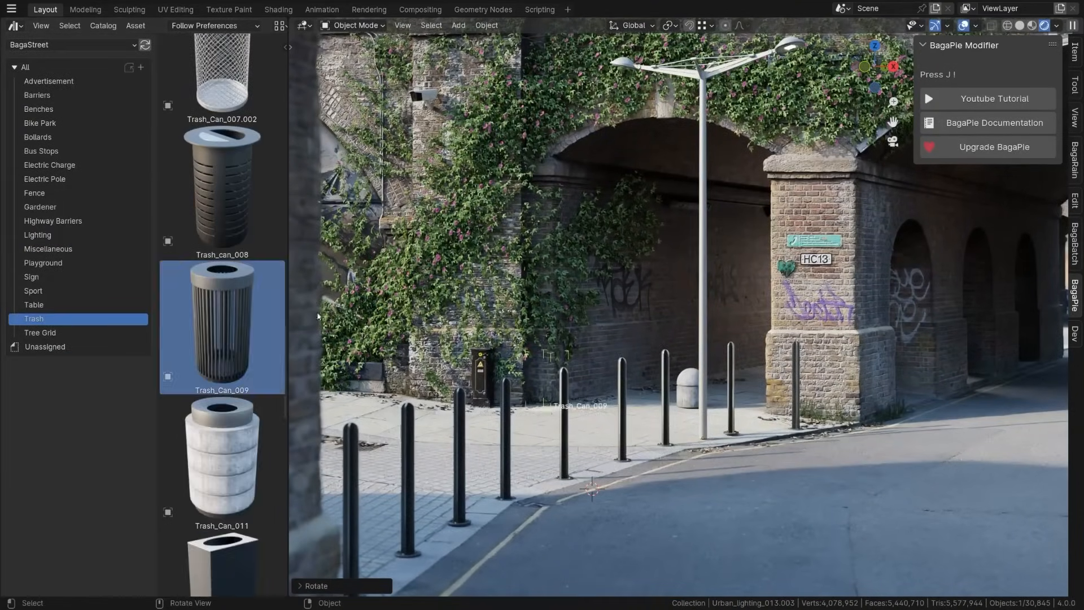
pyautogui.click(41, 150)
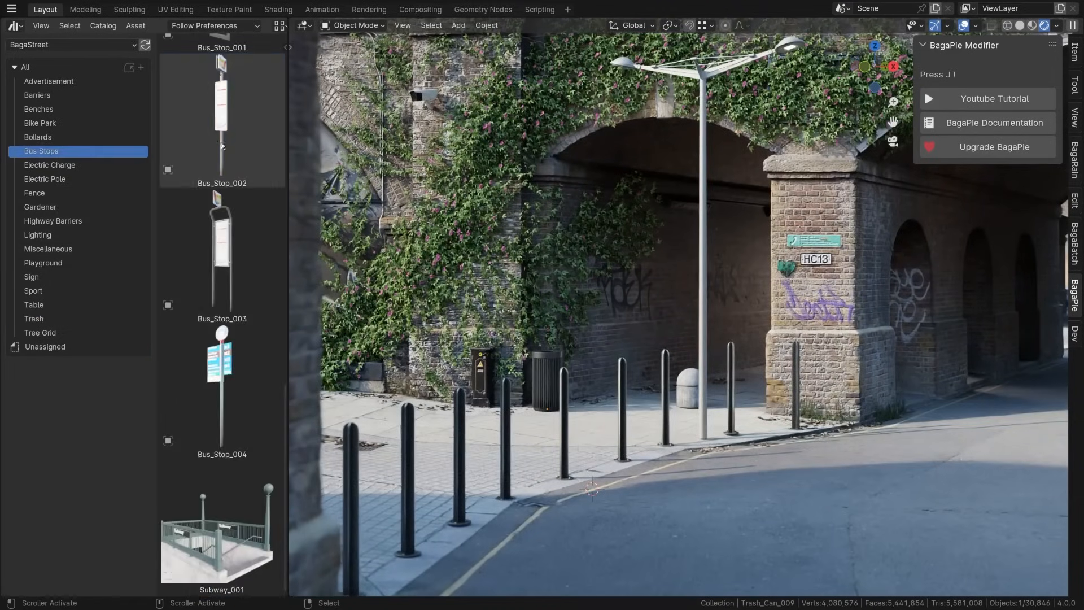
pyautogui.click(223, 118)
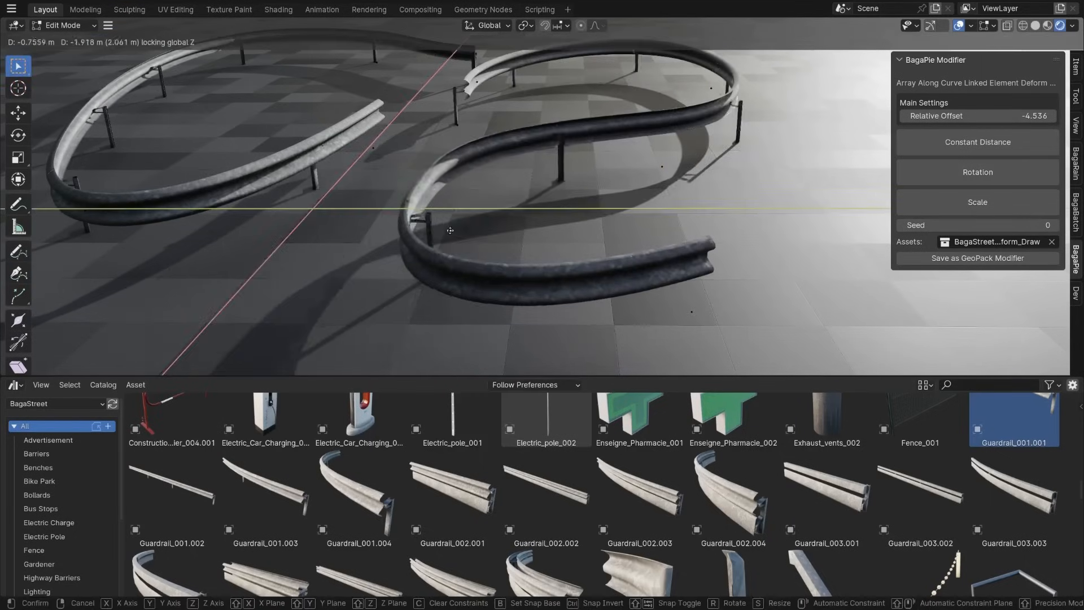
# Step: Choose a guardrail asset and draw it along a curve with BagaPie's Array Along Curve modifier
pyautogui.click(825, 537)
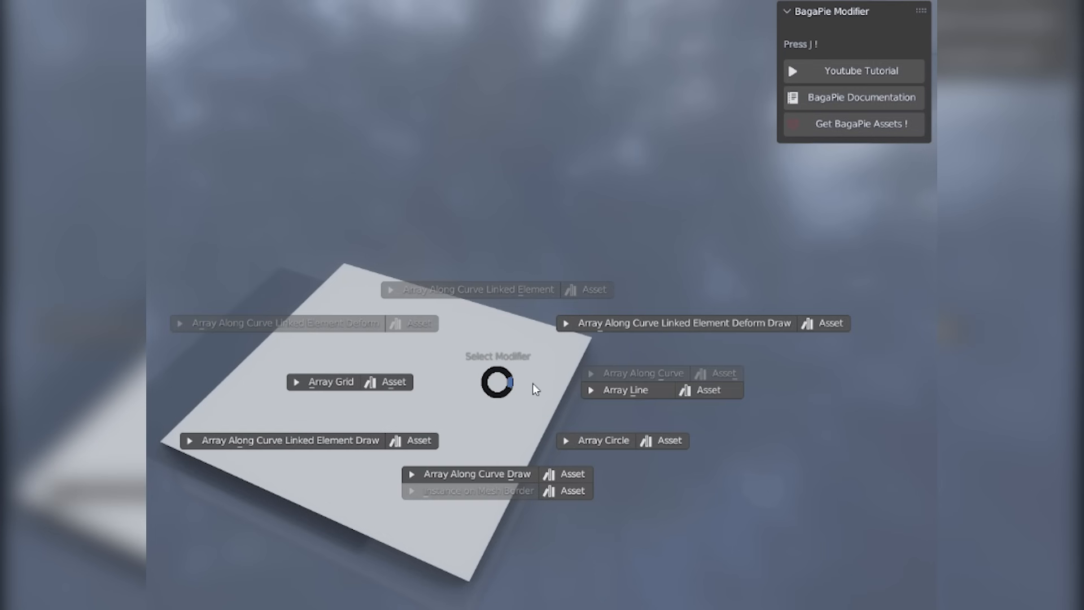
pyautogui.click(470, 490)
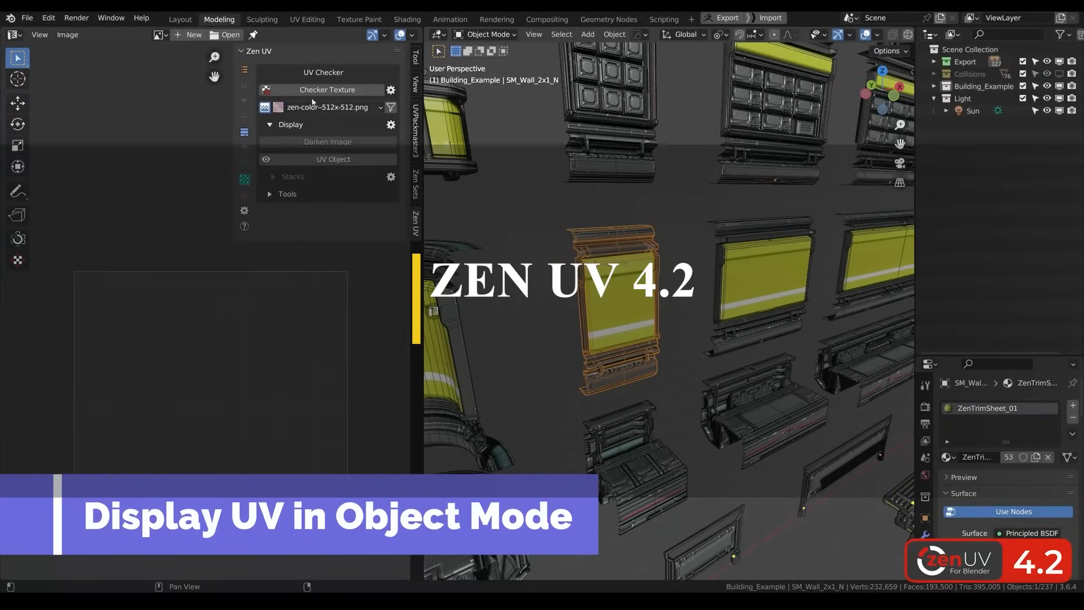
# Step: Apply Zen UV's Checker Texture to the building pieces and Get TD on the crate
pyautogui.click(332, 159)
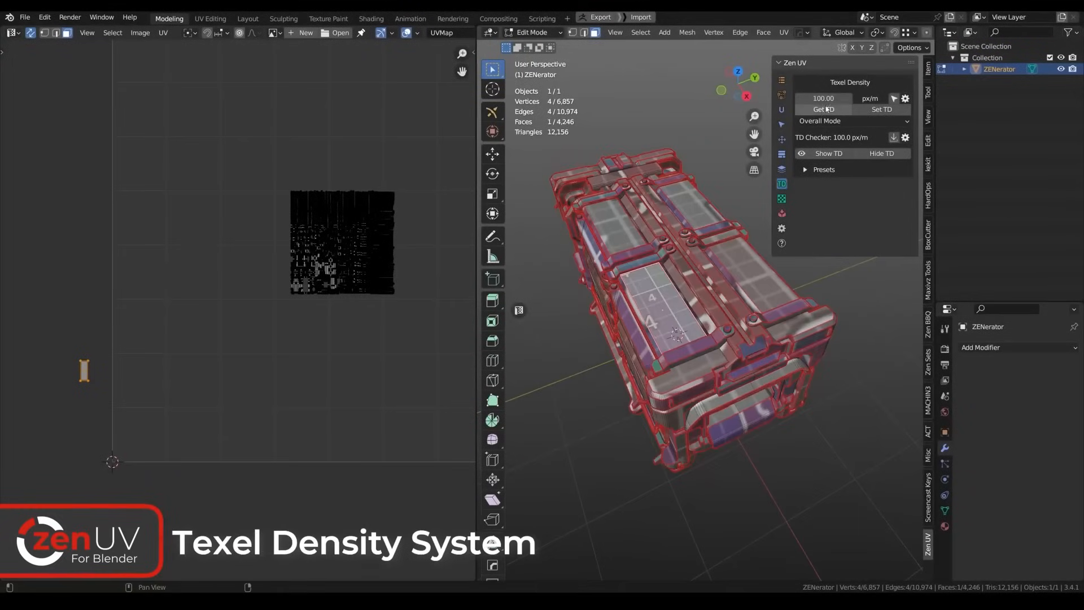
pyautogui.click(823, 109)
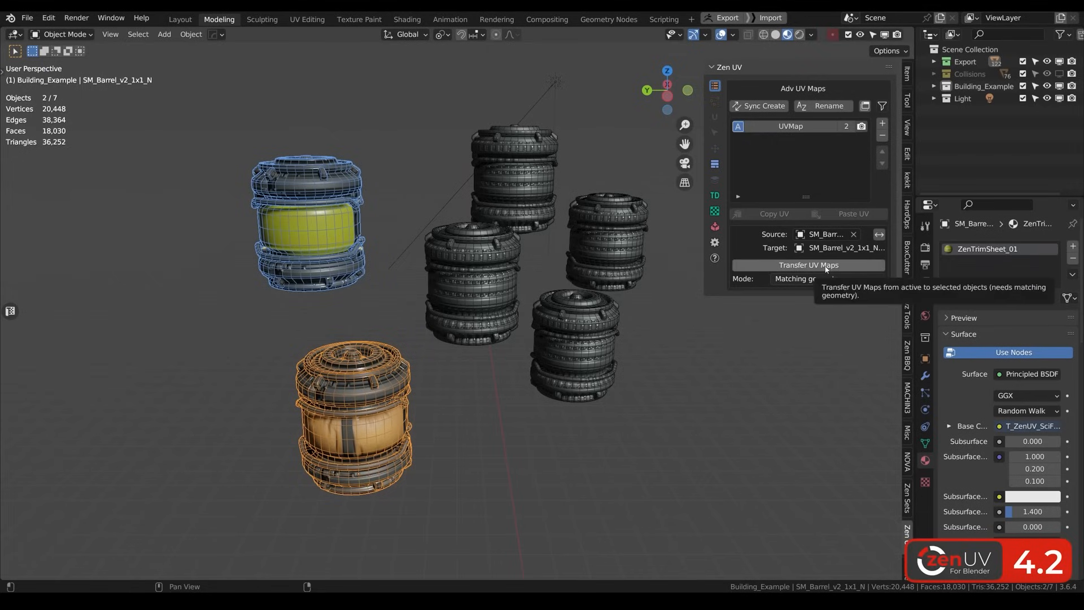
# Step: Transfer UV Maps from the source barrel to the others, then Get the house's UV World Size
pyautogui.click(808, 265)
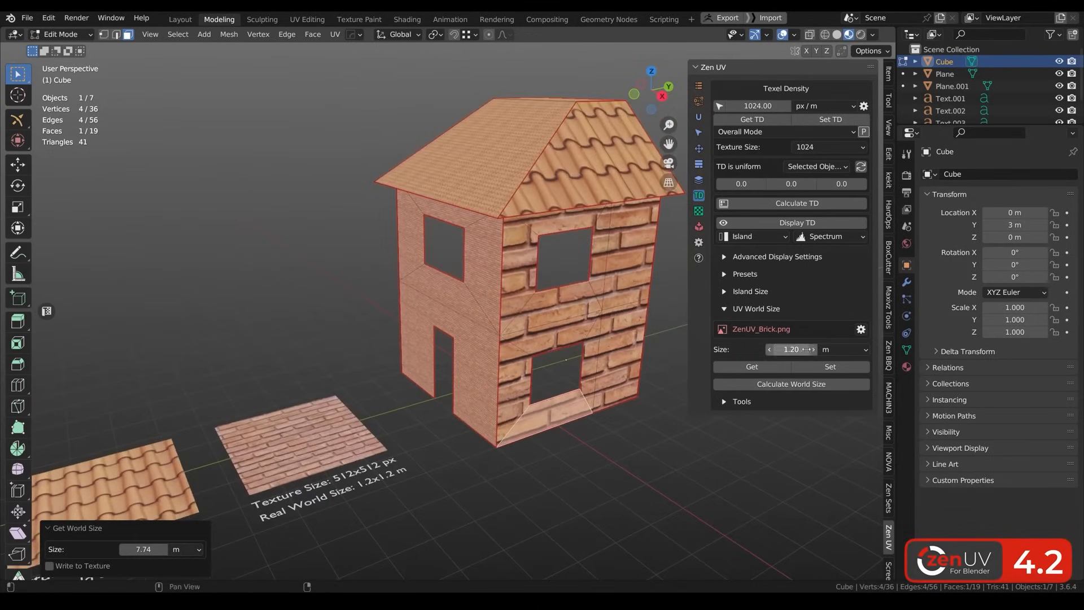
pyautogui.click(760, 328)
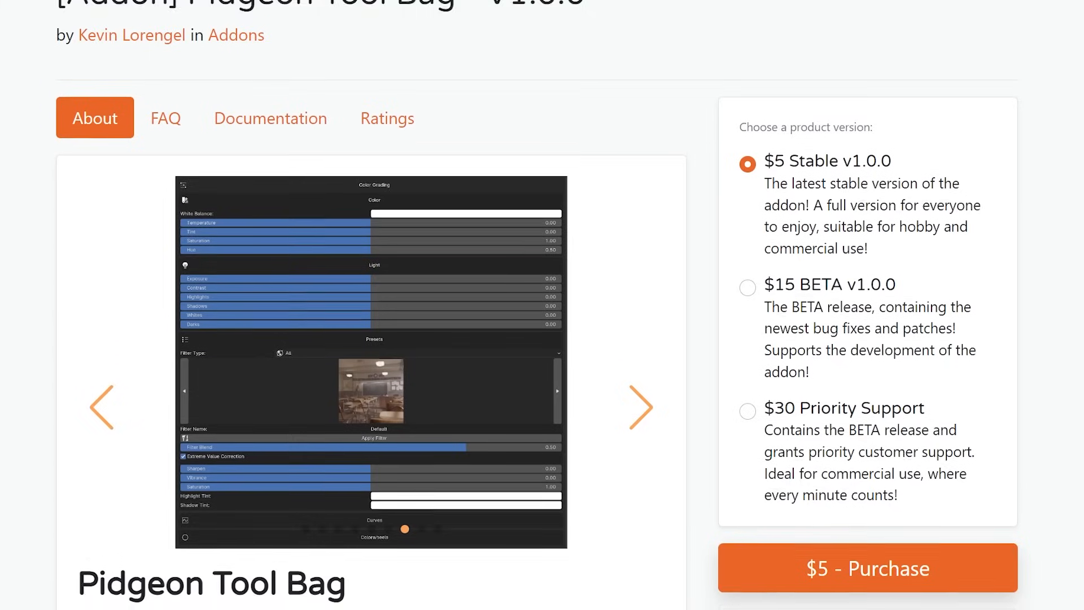
# Step: Scroll the Pidgeon Tool Bag page down to its Main Features list
pyautogui.scroll(-3)
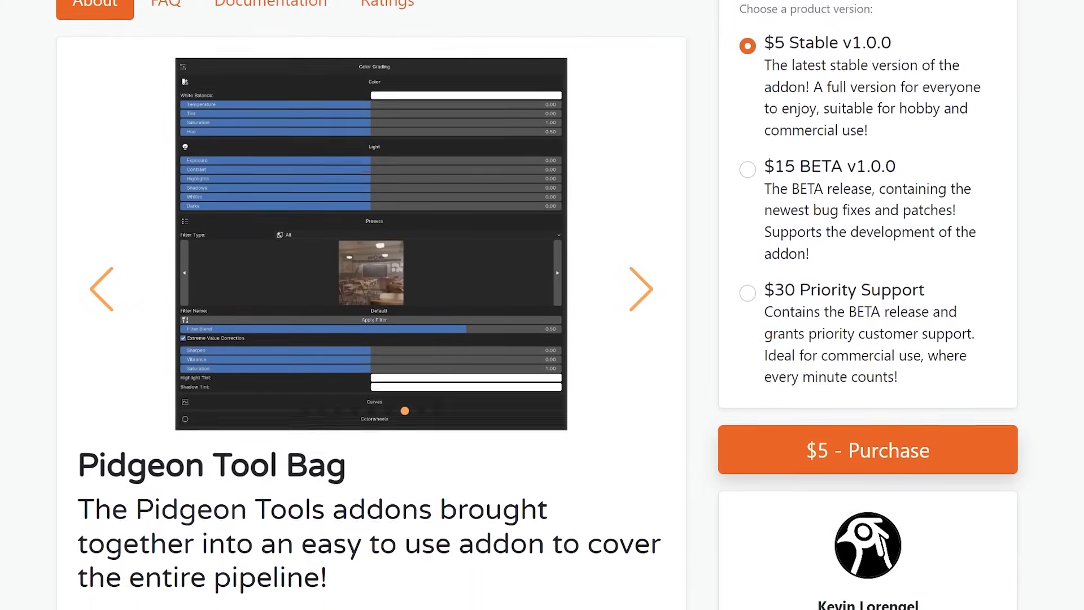
pyautogui.scroll(-3)
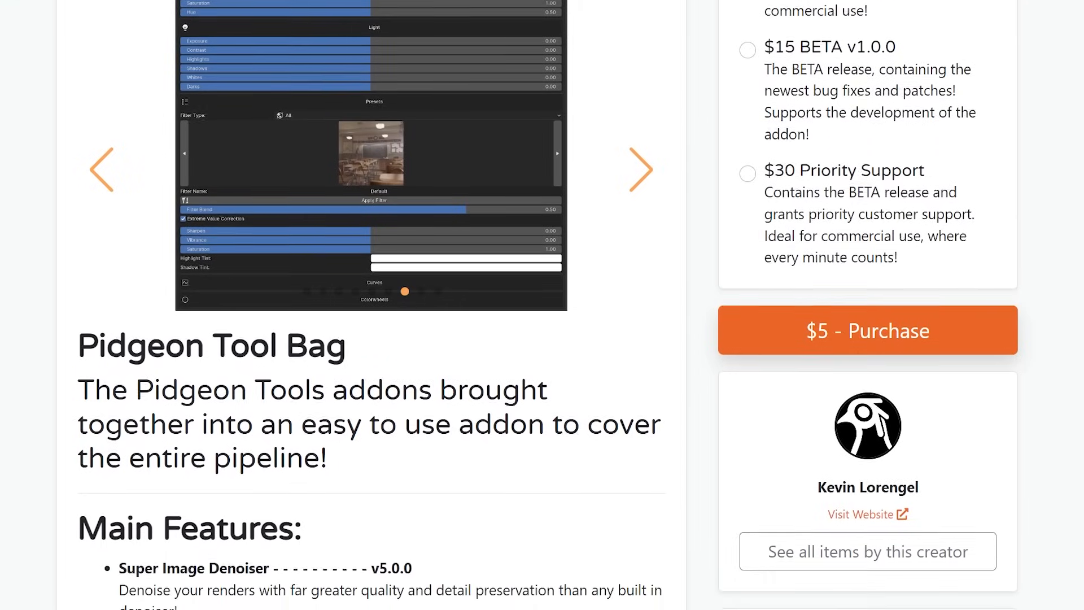
pyautogui.scroll(-3)
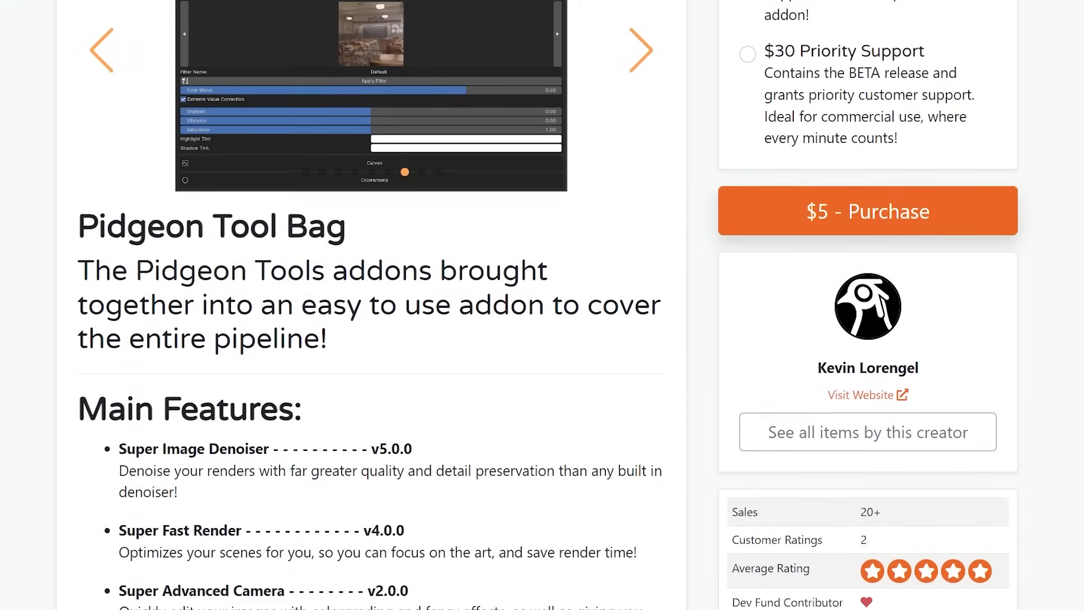
pyautogui.scroll(-3)
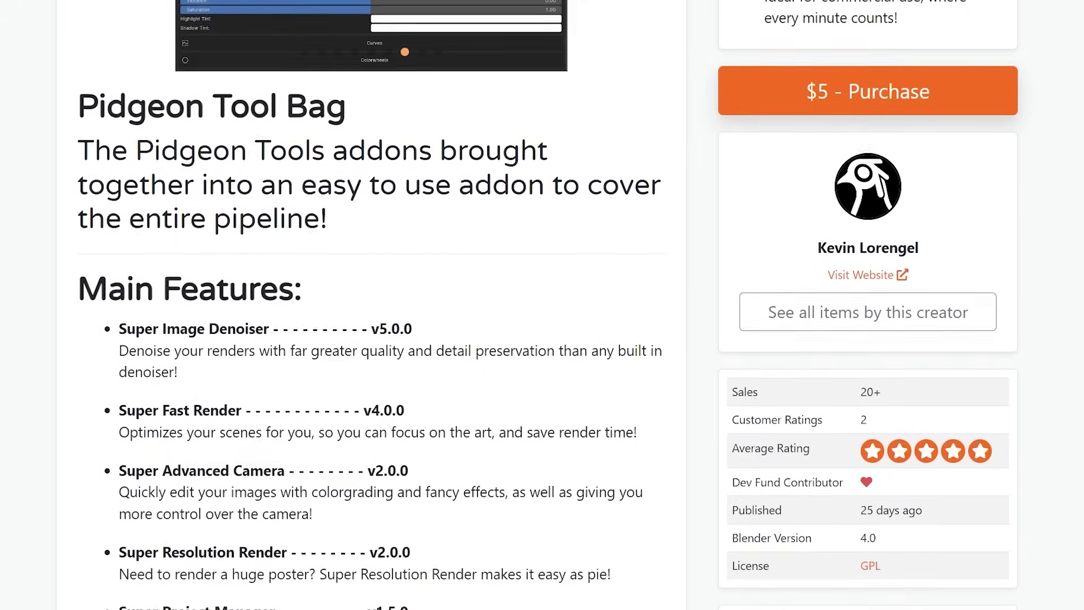
pyautogui.scroll(-3)
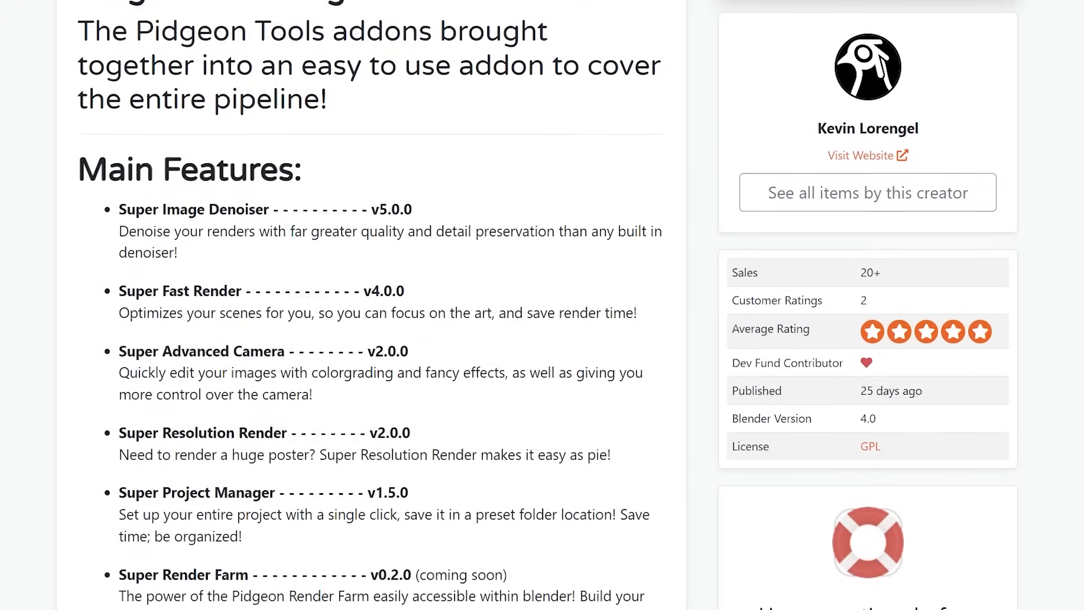
pyautogui.scroll(-3)
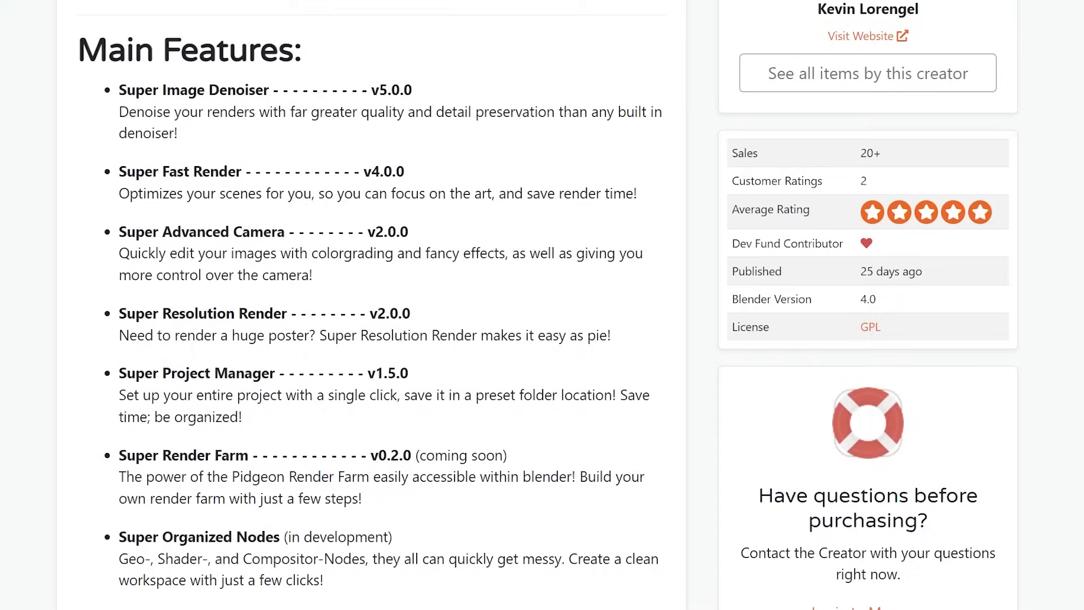
pyautogui.scroll(-3)
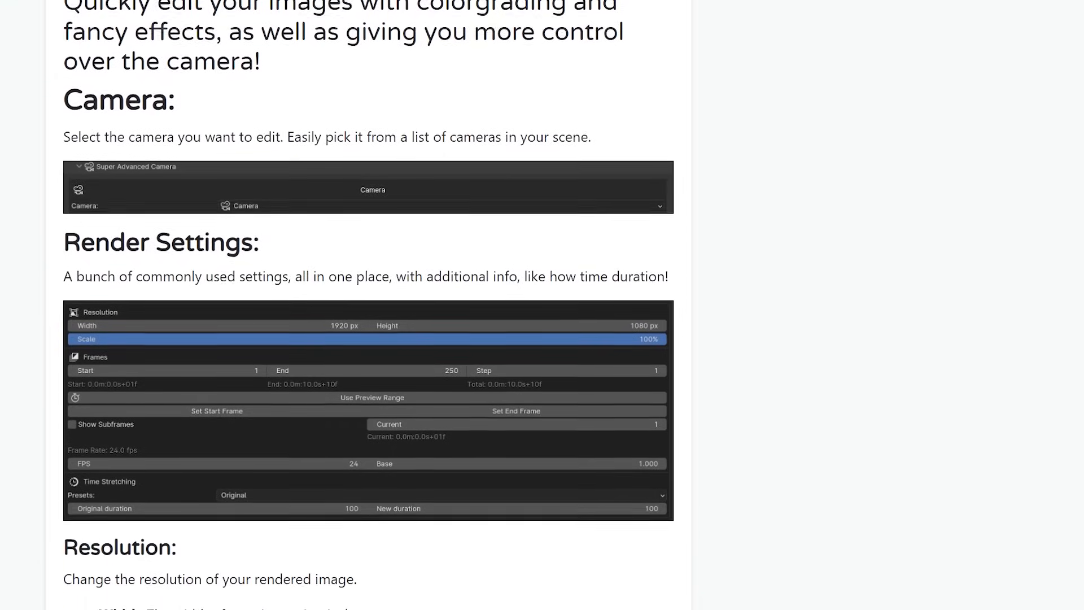
# Step: Scroll past Camera and Render Settings to the Super Render Farm section
pyautogui.scroll(-3)
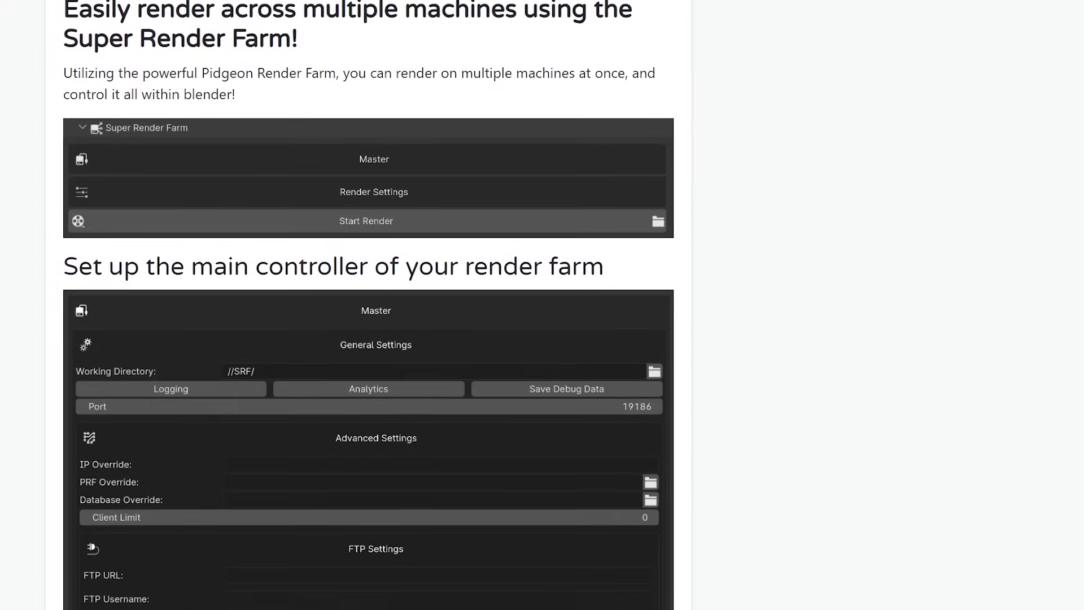
pyautogui.scroll(-3)
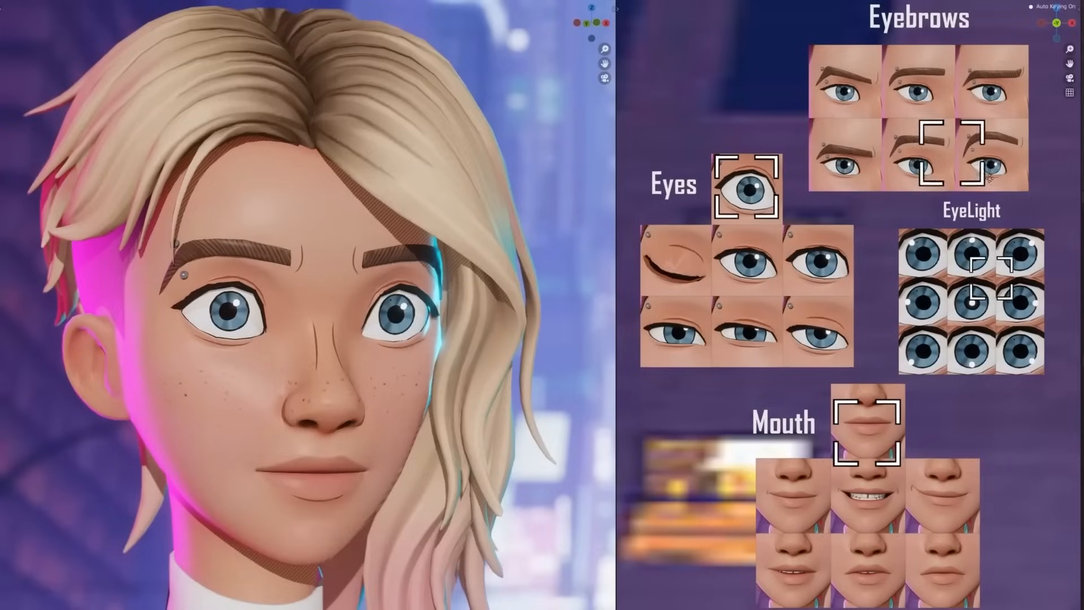
# Step: Pick a facial expression thumbnail in the Shape Key Selector grid for the girl's face
pyautogui.click(869, 485)
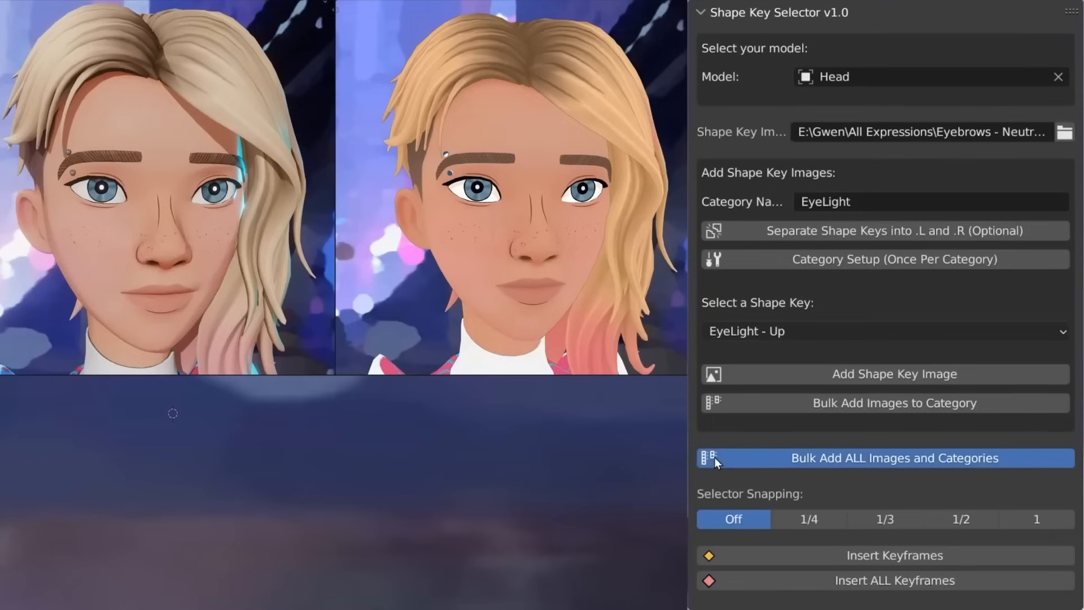
# Step: Bulk-add all expression images and categories, then give the girl a toothy smile
pyautogui.click(892, 457)
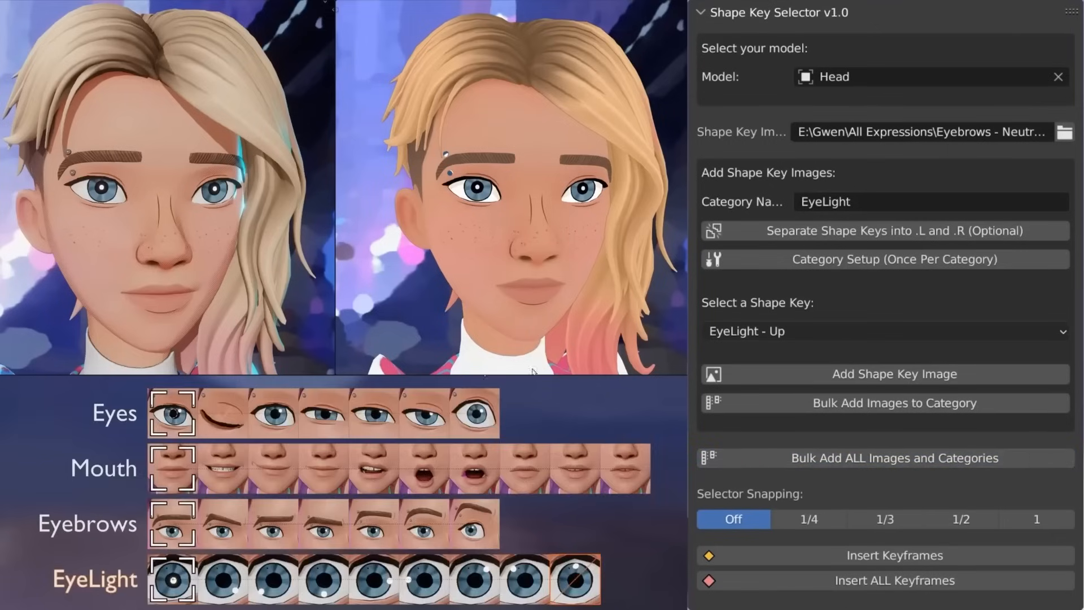
pyautogui.click(221, 466)
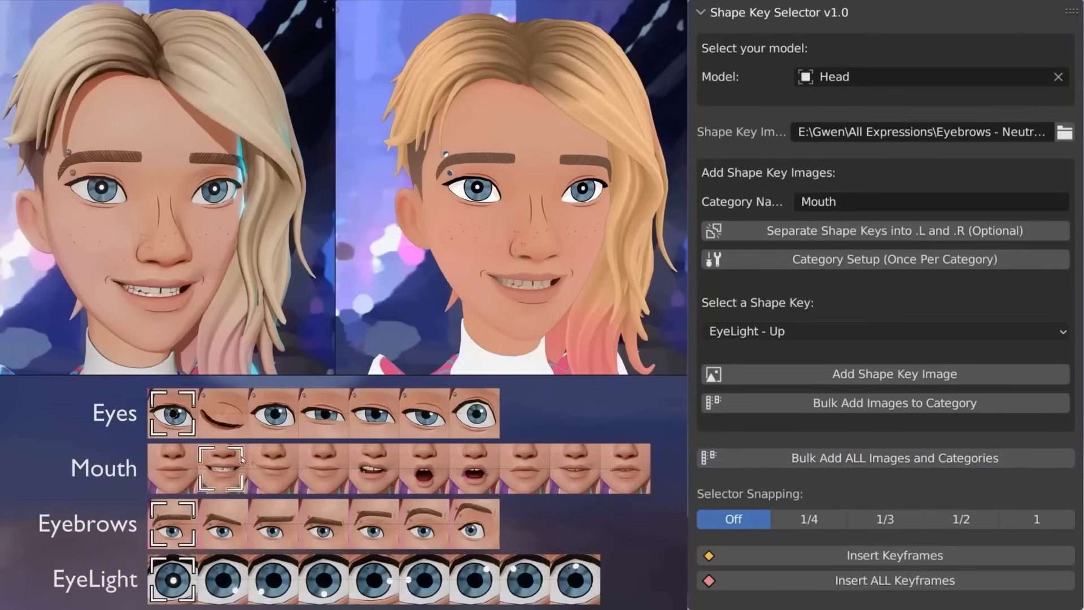
pyautogui.click(424, 523)
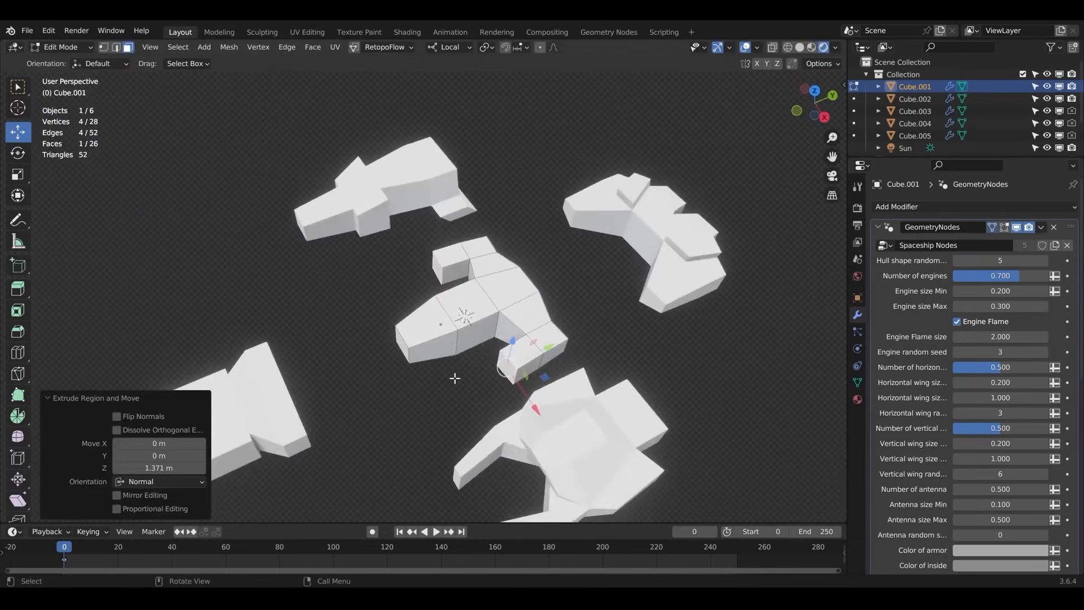
# Step: Return to Object Mode and set Hull shape random 9 and engine size 2.000
pyautogui.press('Tab')
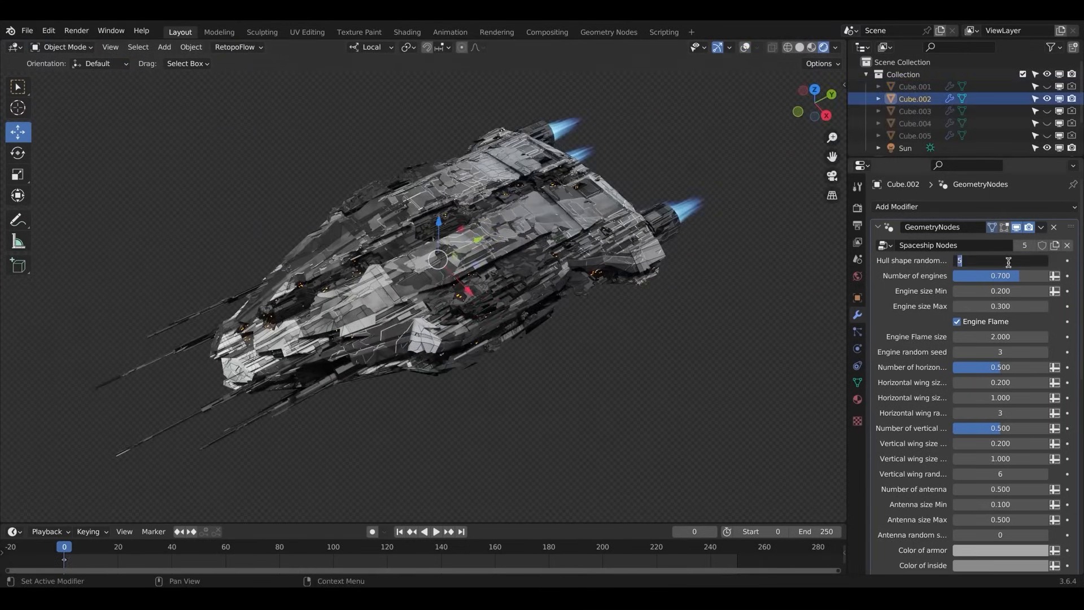
pyautogui.write('9')
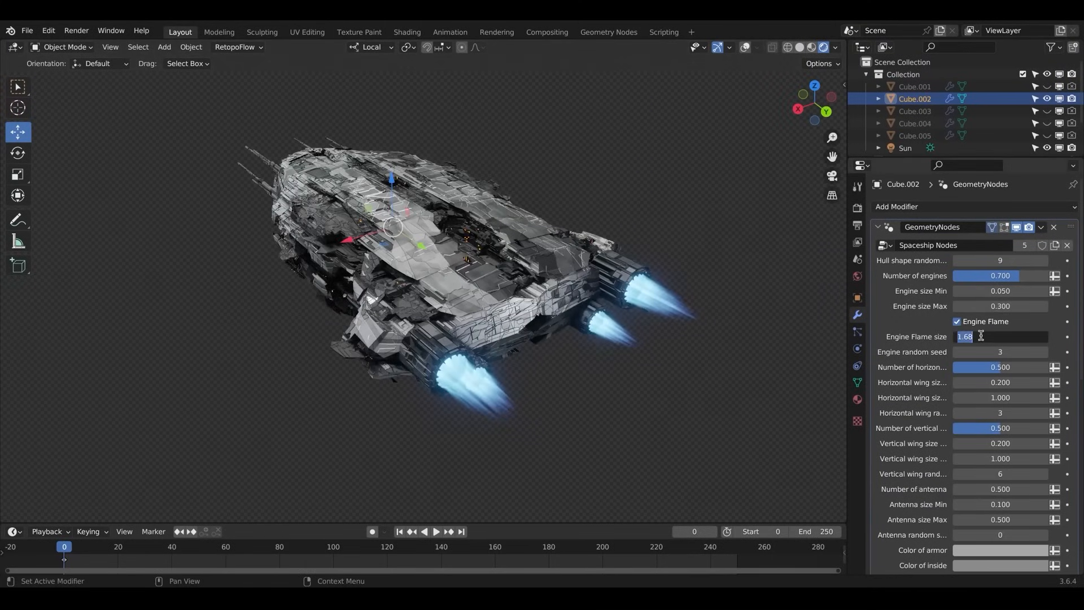
pyautogui.write('2.000')
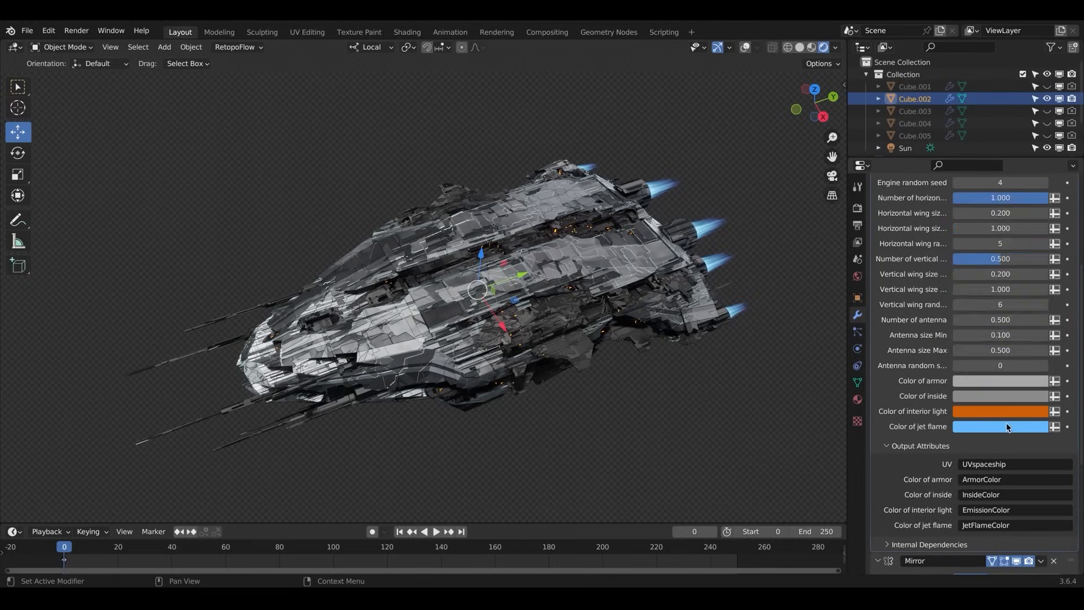
# Step: Pick a new hue for the spaceship's interior light colour
pyautogui.click(1000, 412)
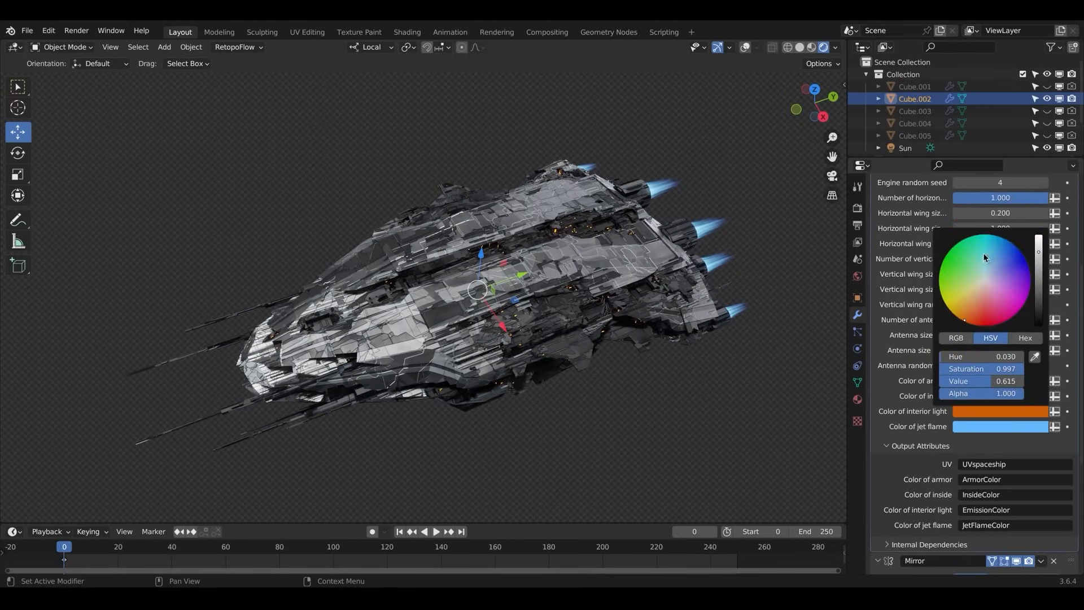
pyautogui.click(974, 319)
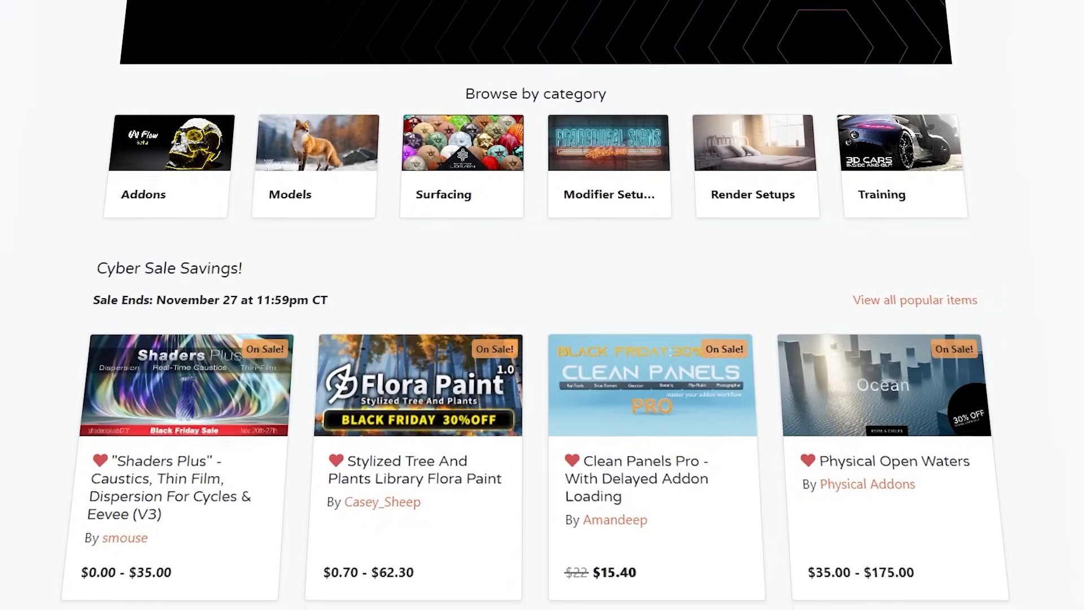
# Step: Scroll the Blender Market home page down to the Cyber Sale Savings grid
pyautogui.scroll(-3)
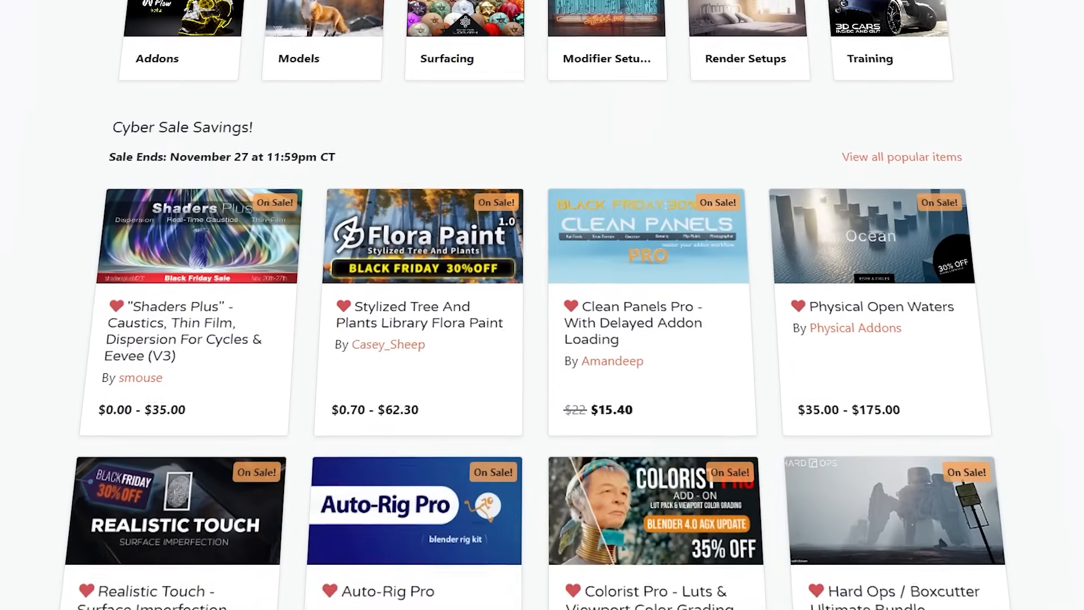
pyautogui.scroll(-3)
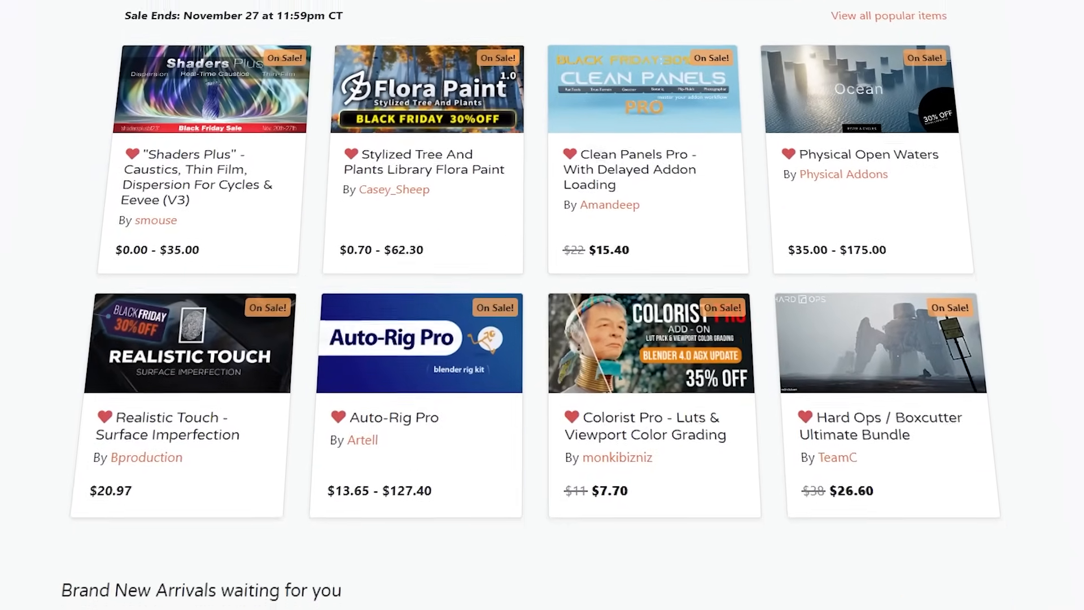